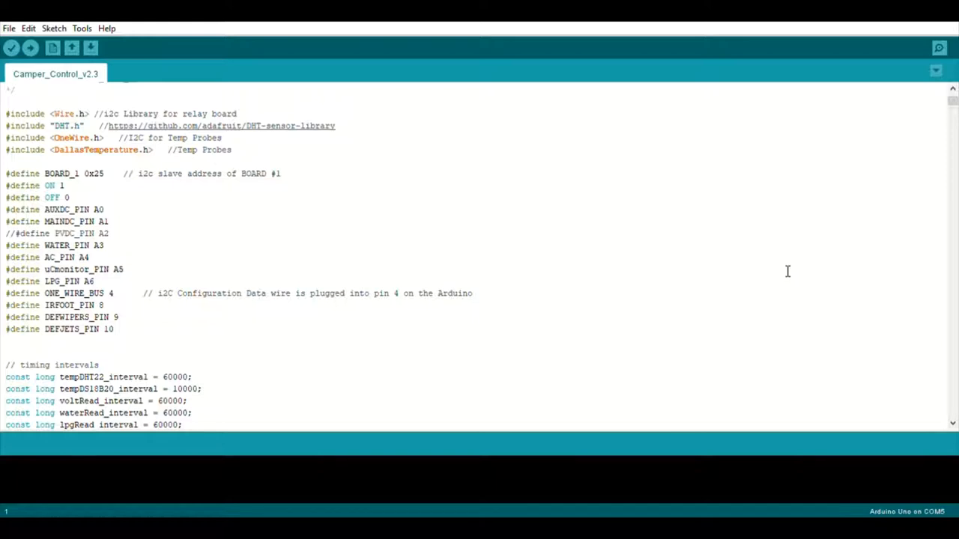
{"action": "mouse_move", "coordinate": [300, 250]}
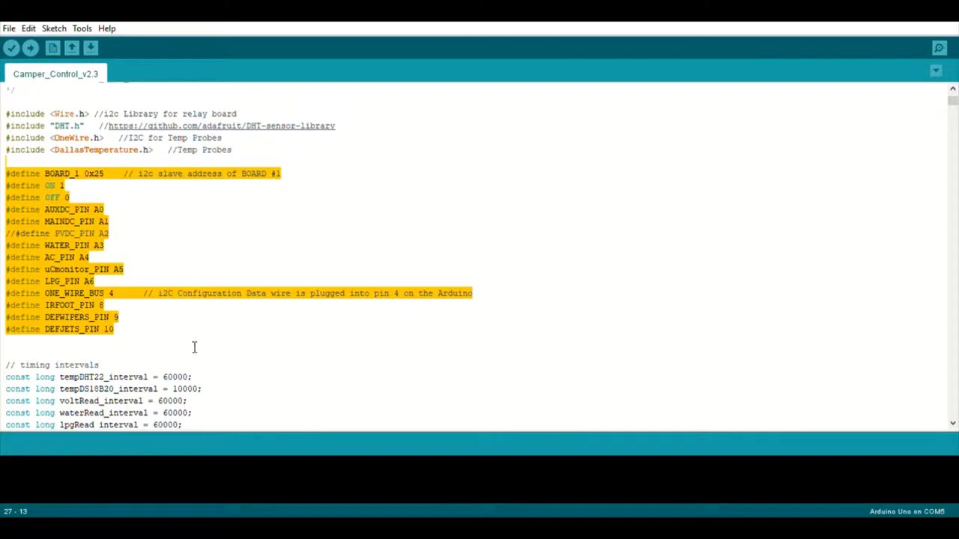
Step: Highlight the timing interval constants, then scroll to the HMI display and DHT declarations
{"action": "left_click", "coordinate": [145, 337]}
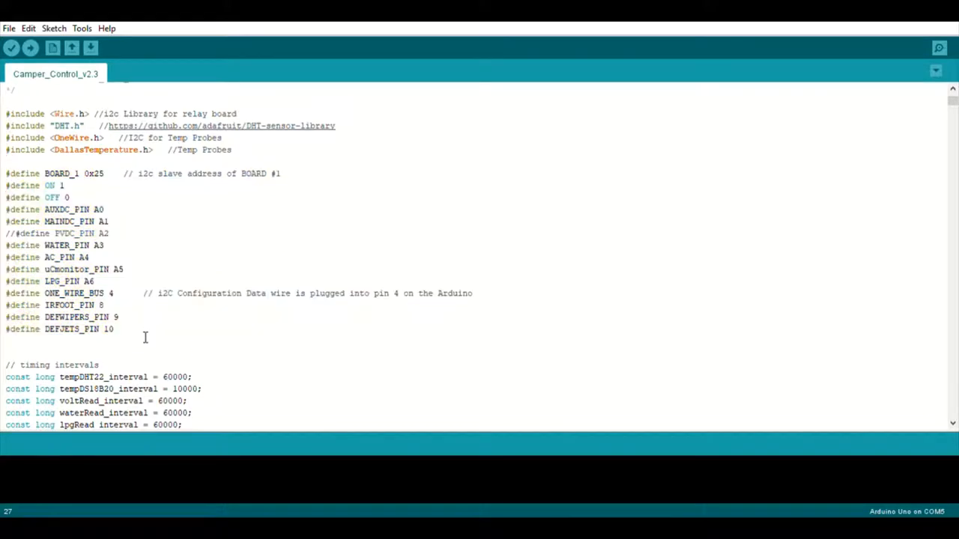
{"action": "scroll", "scroll_direction": "down", "scroll_amount": 3}
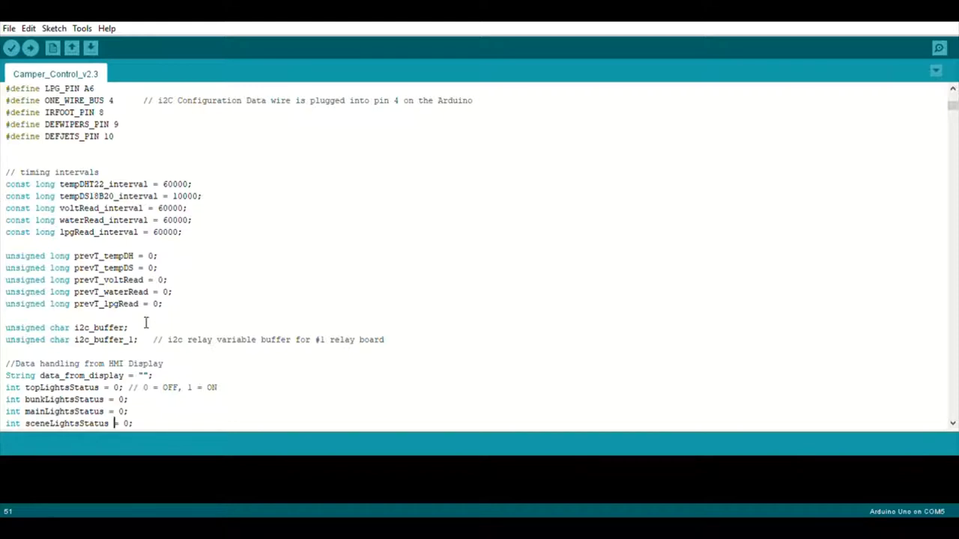
{"action": "left_click_drag", "start_coordinate": [6, 183], "coordinate": [183, 233]}
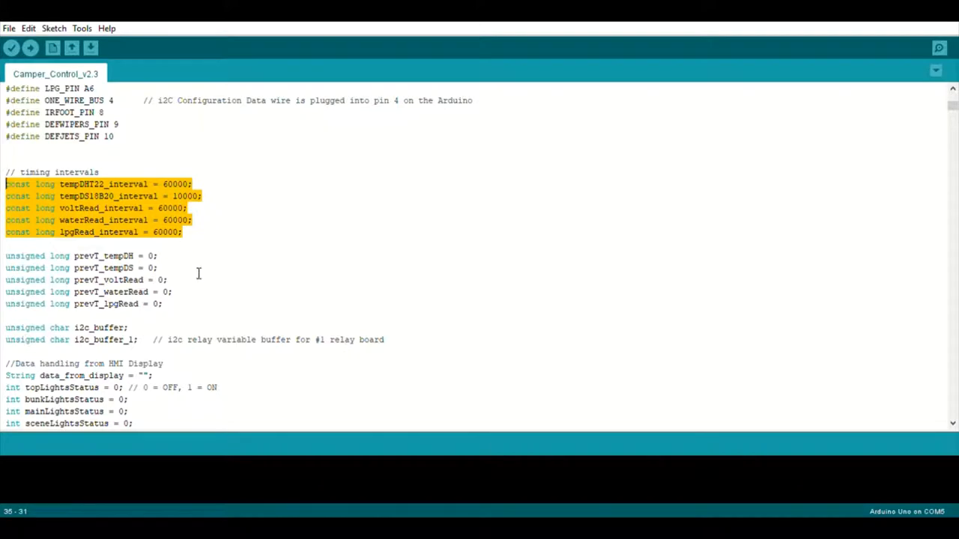
{"action": "left_click", "coordinate": [267, 411]}
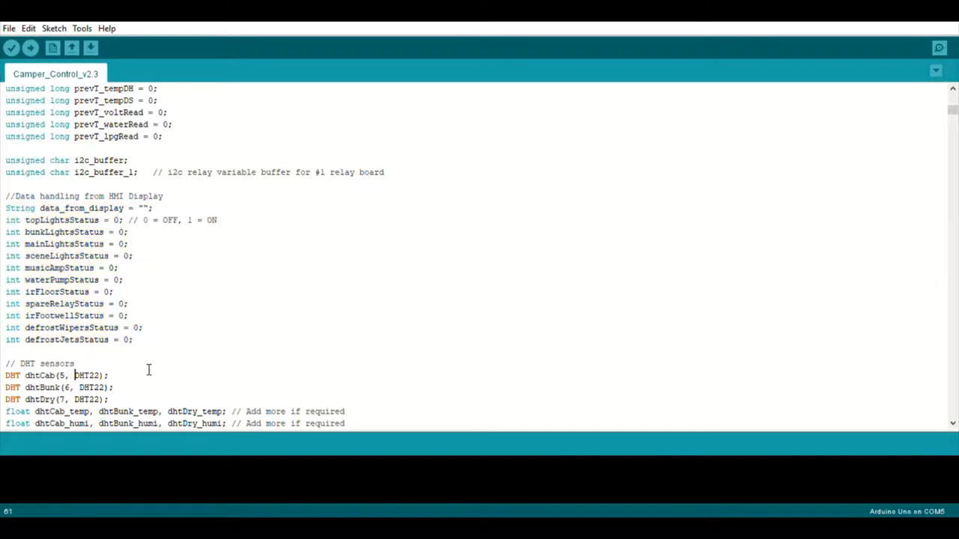
Step: Scroll past the DS18B20 addresses and AC voltage variables to the DC voltage divider settings
{"action": "scroll", "scroll_direction": "down", "scroll_amount": 3}
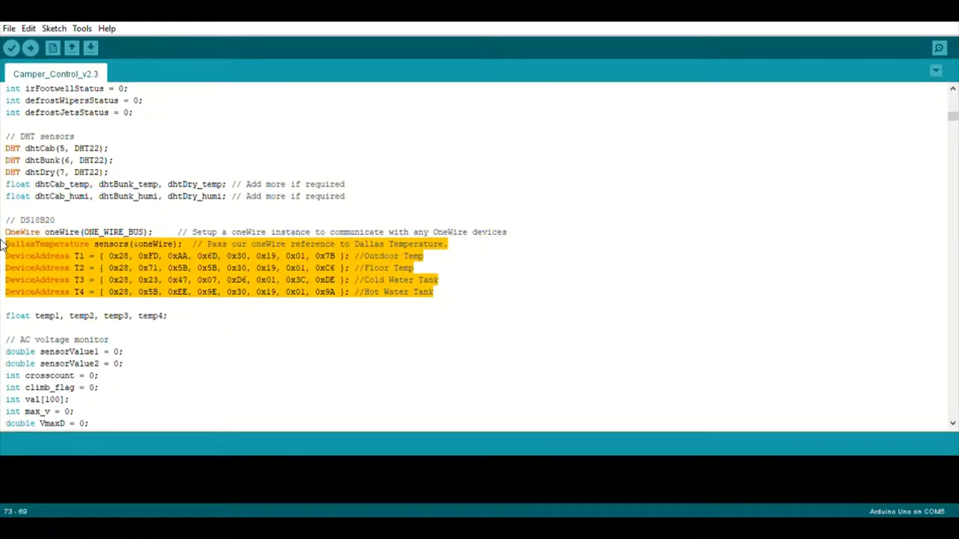
{"action": "left_click", "coordinate": [56, 219]}
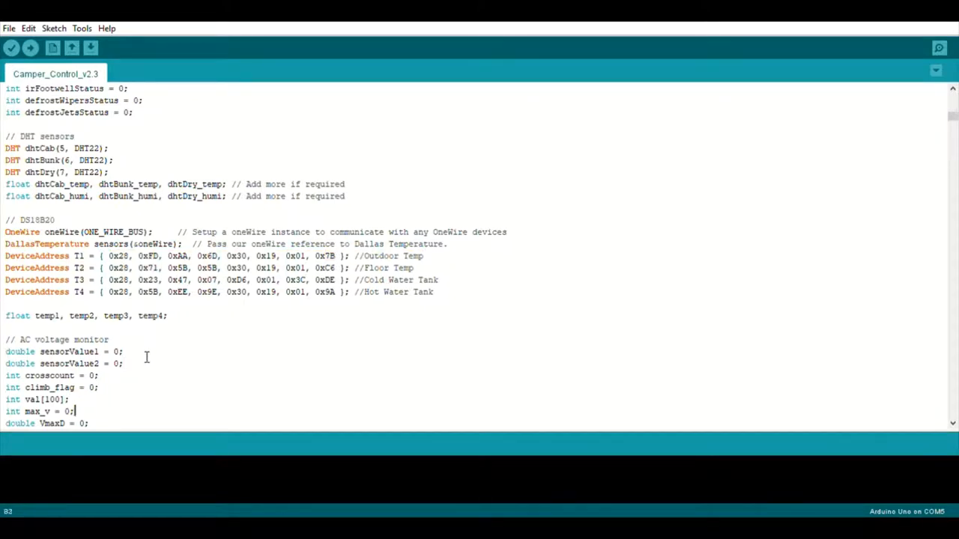
{"action": "scroll", "scroll_direction": "down", "scroll_amount": 3}
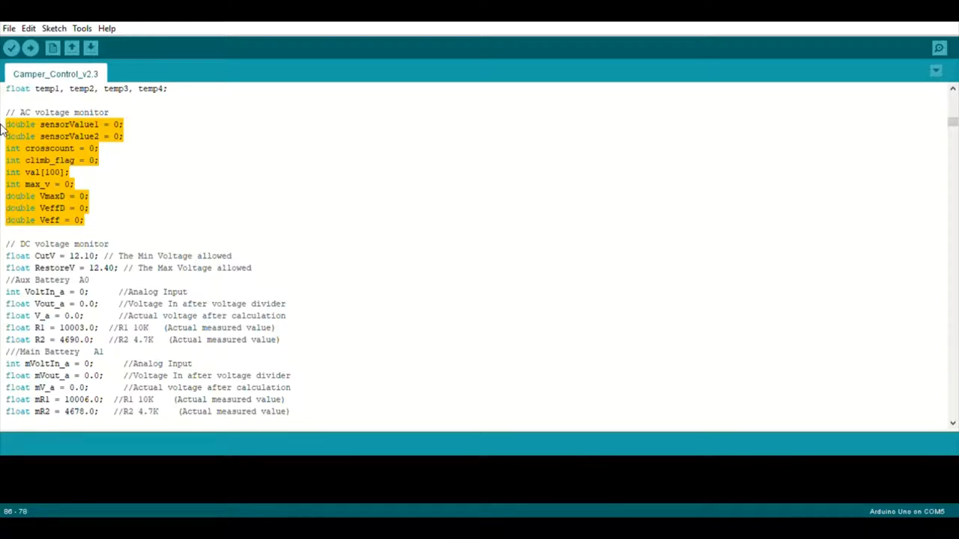
{"action": "left_click", "coordinate": [283, 339]}
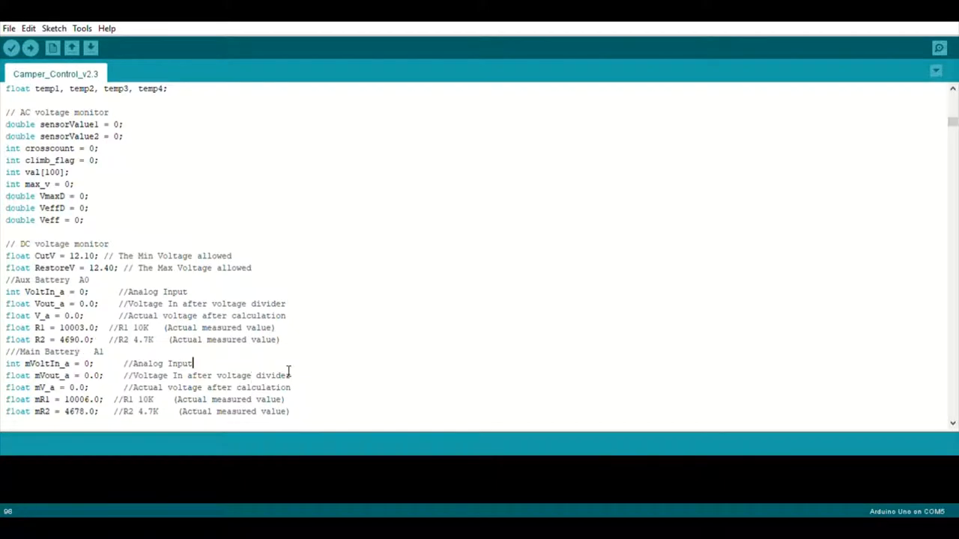
Step: Scroll to the water volume sensor, LPG gauge variables and setup() pin modes
{"action": "scroll", "scroll_direction": "down", "scroll_amount": 3}
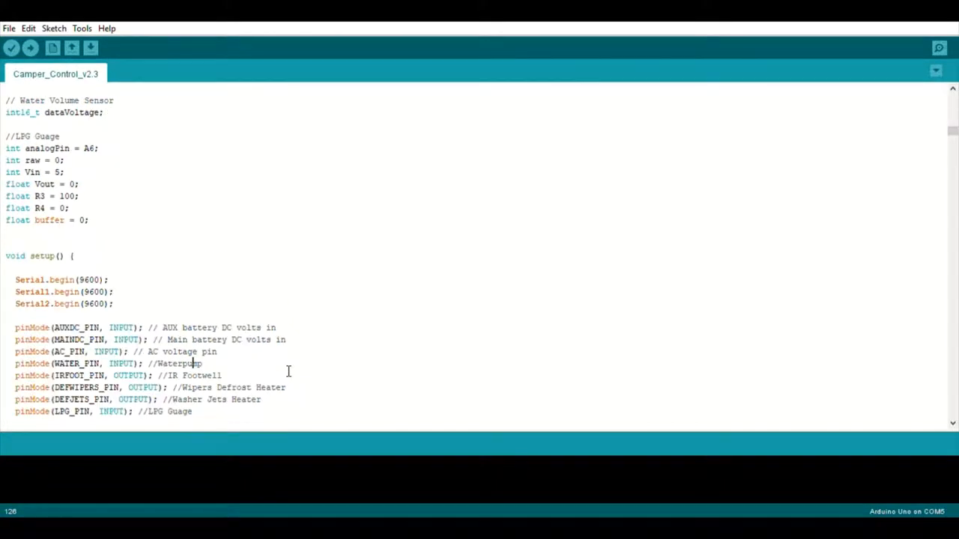
{"action": "double_click", "coordinate": [57, 113]}
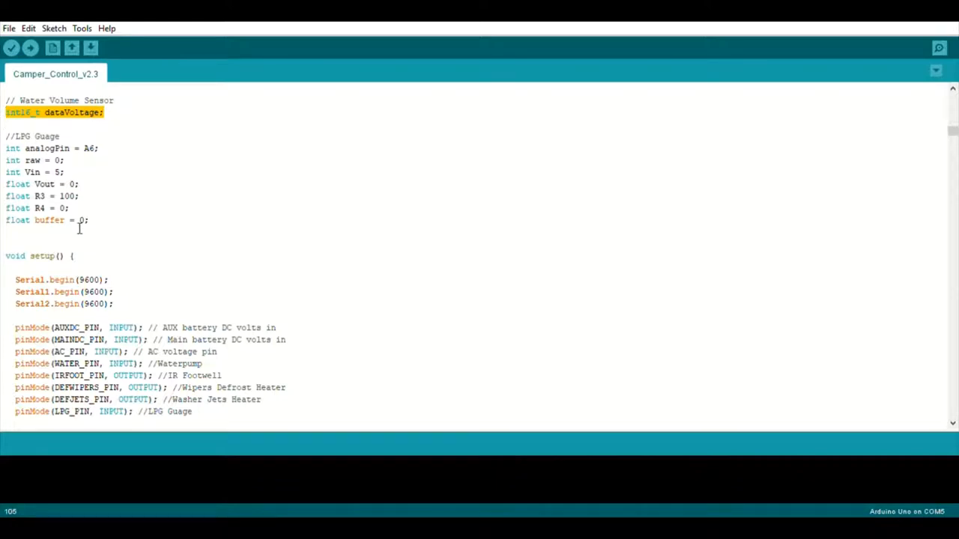
{"action": "mouse_move", "coordinate": [95, 228]}
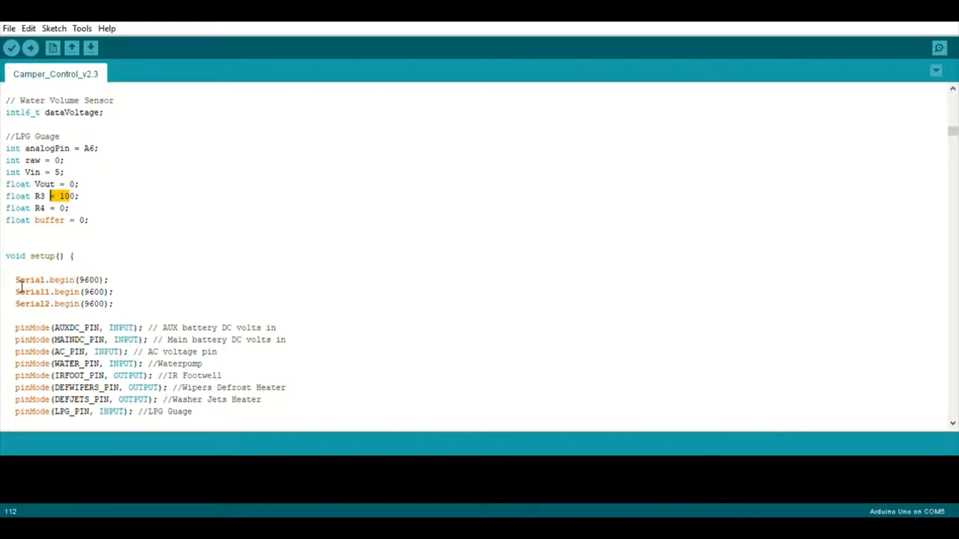
Step: Highlight the Serial1/Serial2 begin lines and the pinMode setup block in setup()
{"action": "left_click_drag", "start_coordinate": [15, 280], "coordinate": [114, 303]}
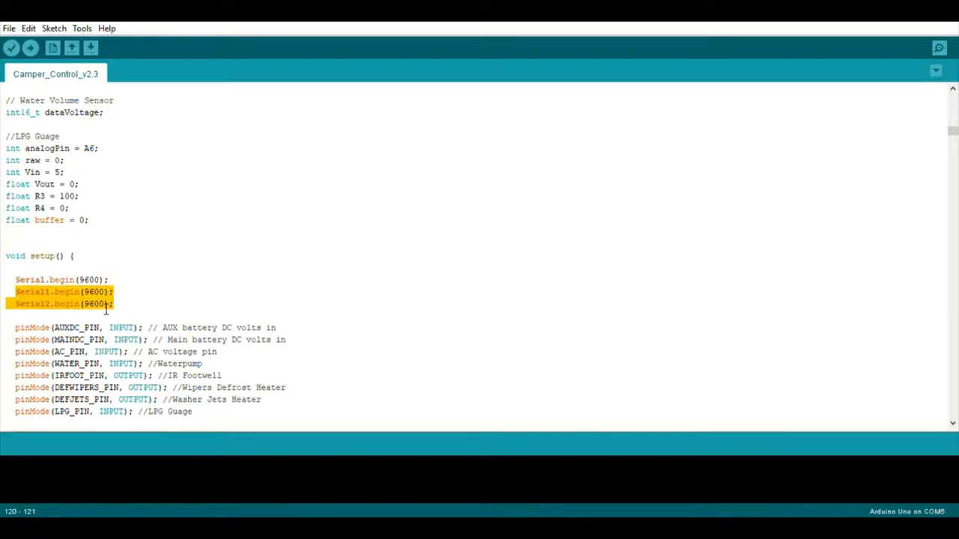
{"action": "mouse_move", "coordinate": [52, 302]}
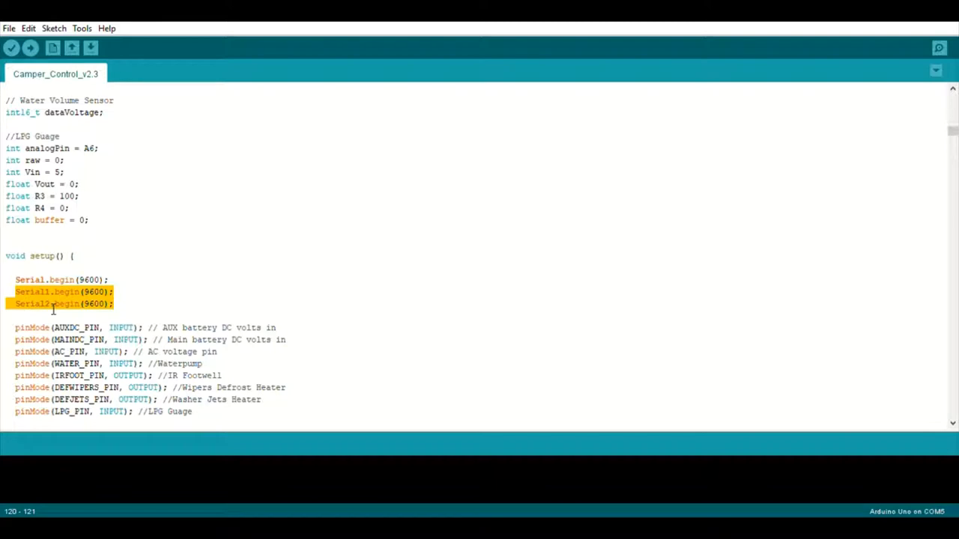
{"action": "left_click", "coordinate": [54, 303]}
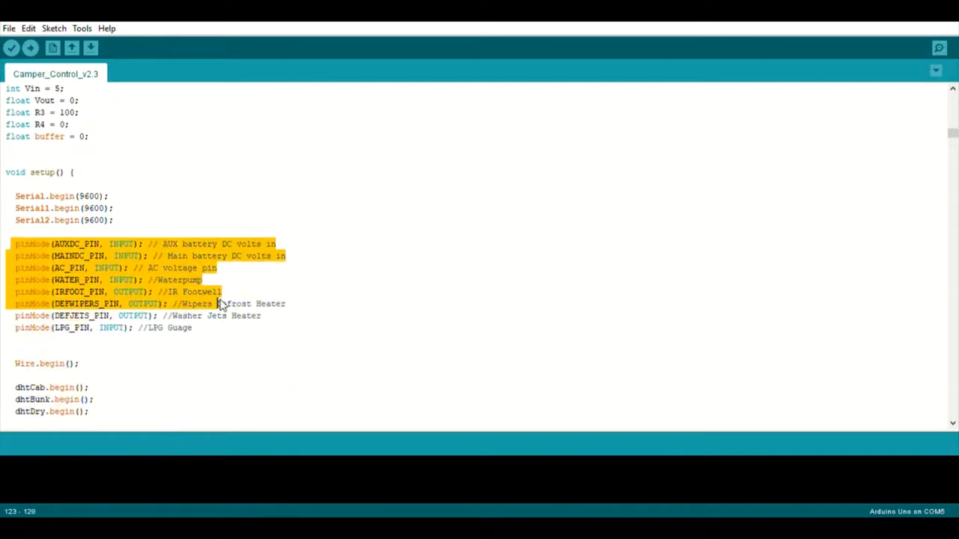
{"action": "left_click_drag", "start_coordinate": [221, 302], "coordinate": [192, 327]}
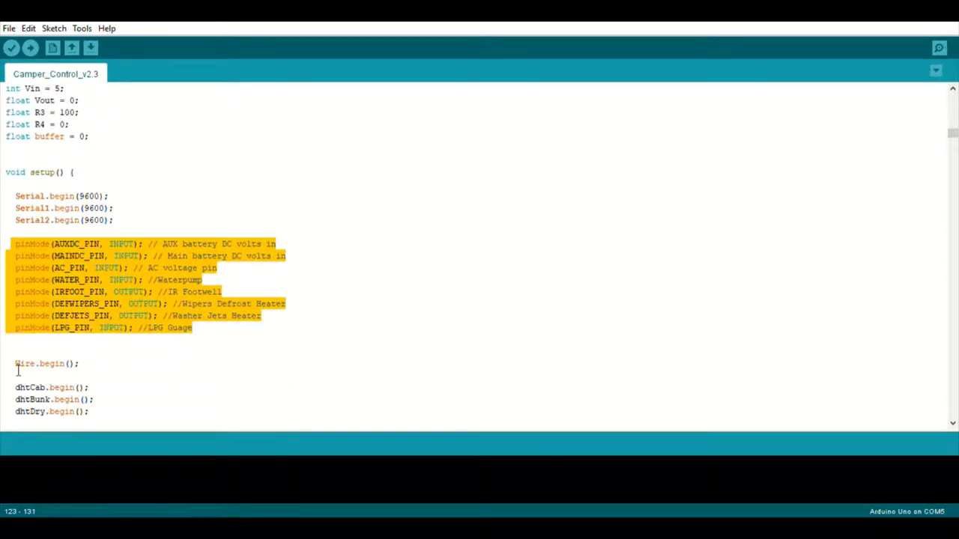
Step: Scroll to channel_mode() and point out the BOARD_1 case in its I2C buffer switch
{"action": "scroll", "scroll_direction": "down", "scroll_amount": 3}
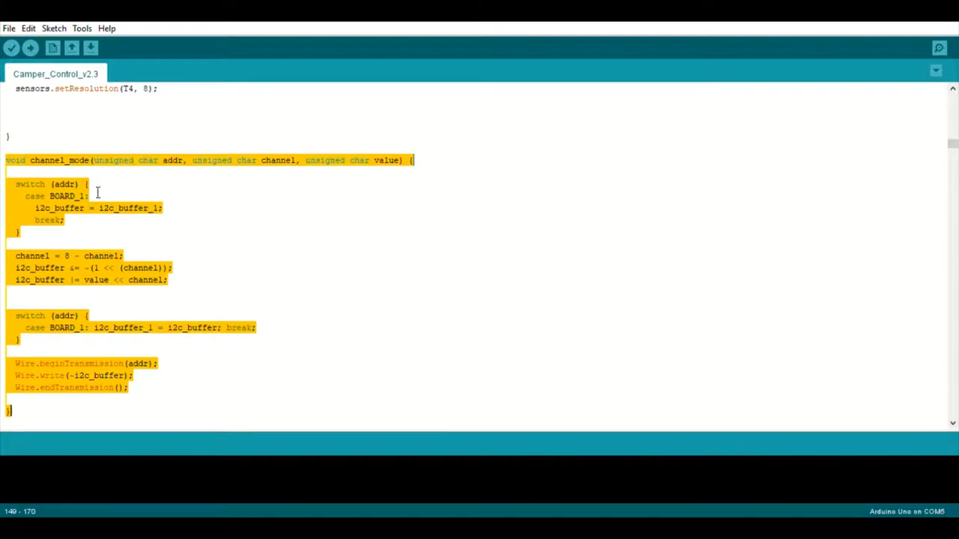
{"action": "mouse_move", "coordinate": [197, 213]}
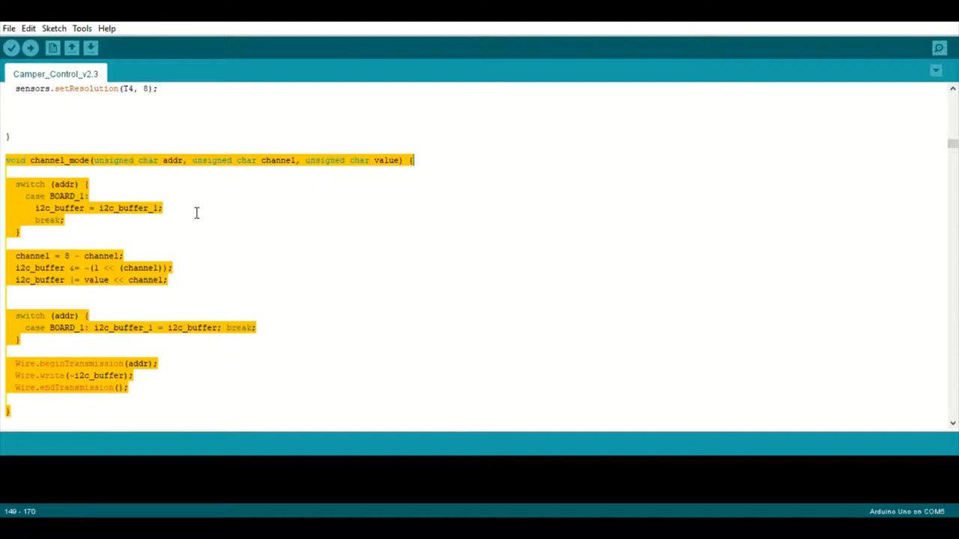
{"action": "mouse_move", "coordinate": [75, 223]}
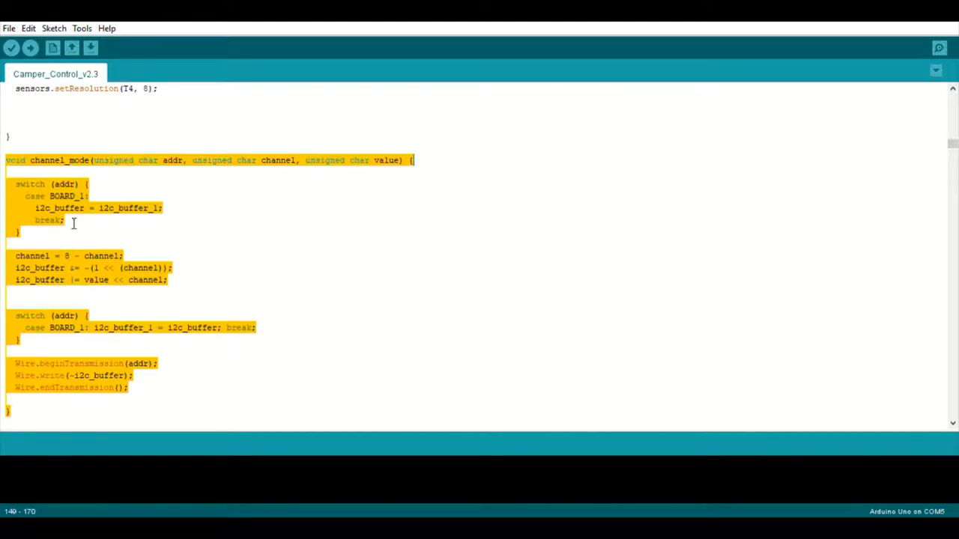
{"action": "double_click", "coordinate": [67, 195]}
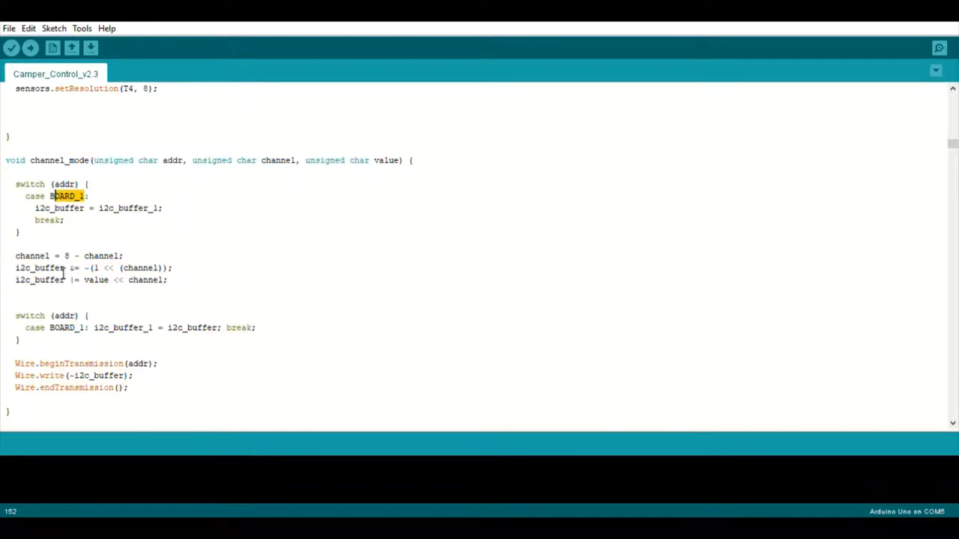
{"action": "left_click", "coordinate": [73, 267]}
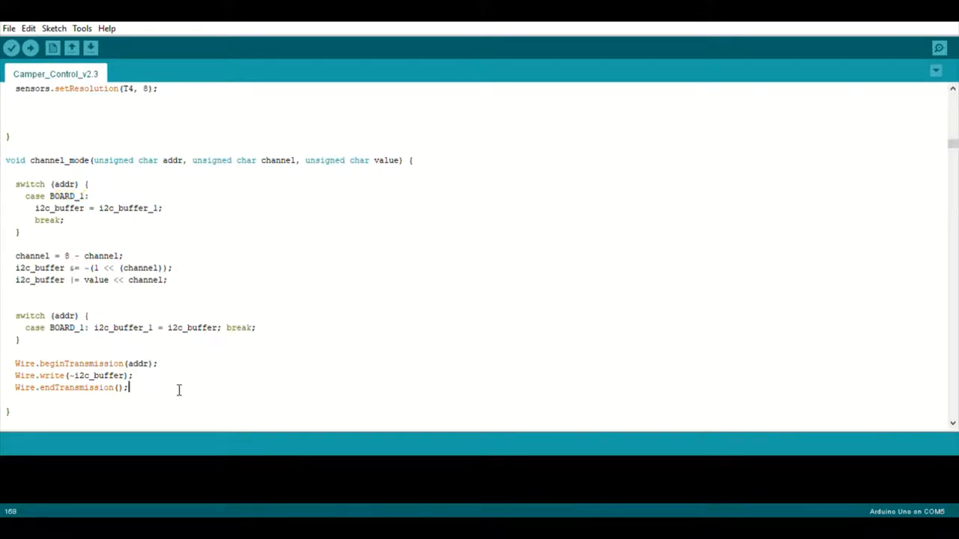
Step: Scroll through loop()'s sensor timing checks, pointing out the DS18B20 and Water comments
{"action": "scroll", "scroll_direction": "down", "scroll_amount": 3}
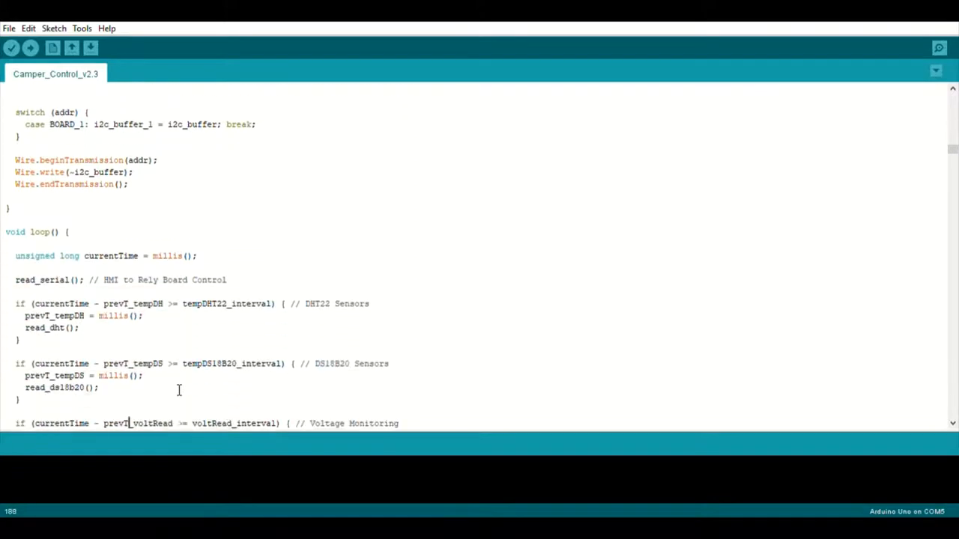
{"action": "scroll", "scroll_direction": "down", "scroll_amount": 3}
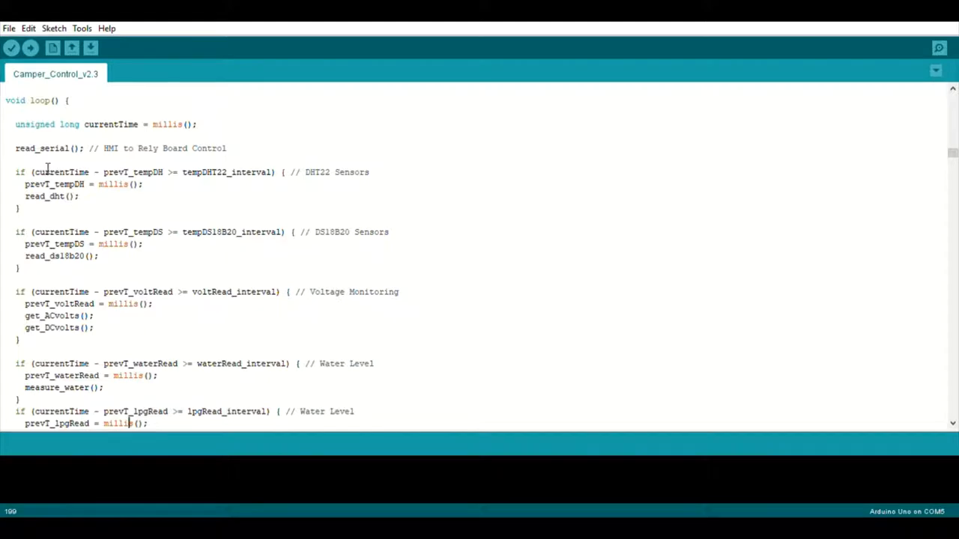
{"action": "left_click_drag", "start_coordinate": [15, 171], "coordinate": [81, 195]}
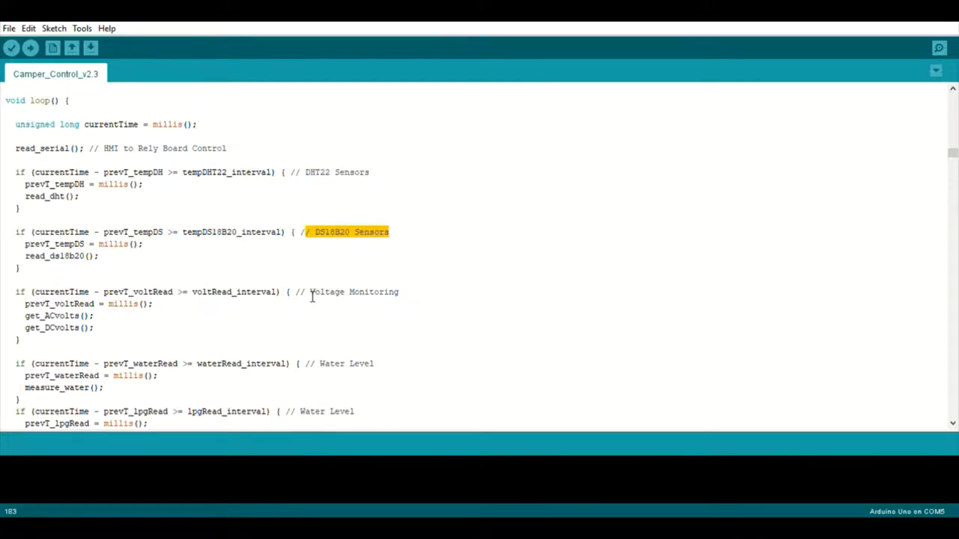
{"action": "double_click", "coordinate": [353, 290]}
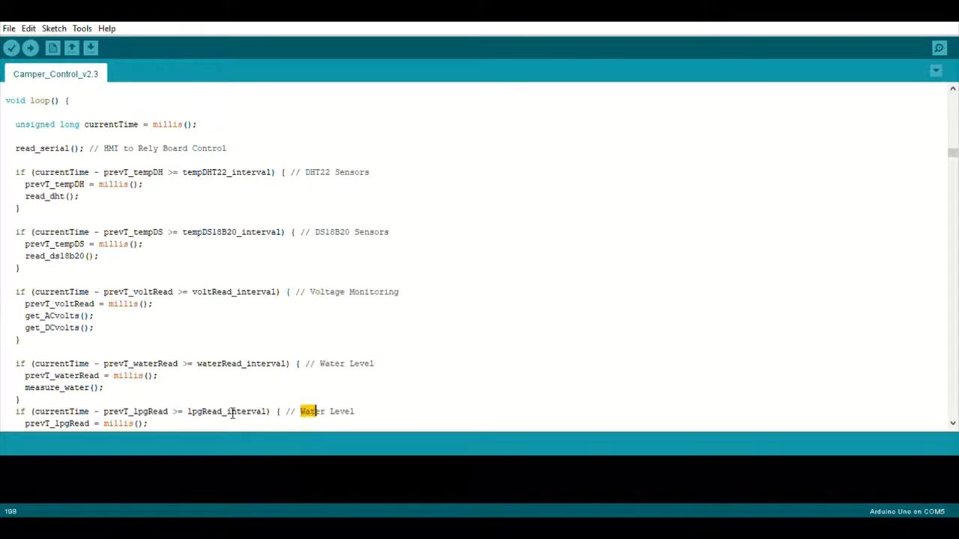
{"action": "double_click", "coordinate": [204, 411]}
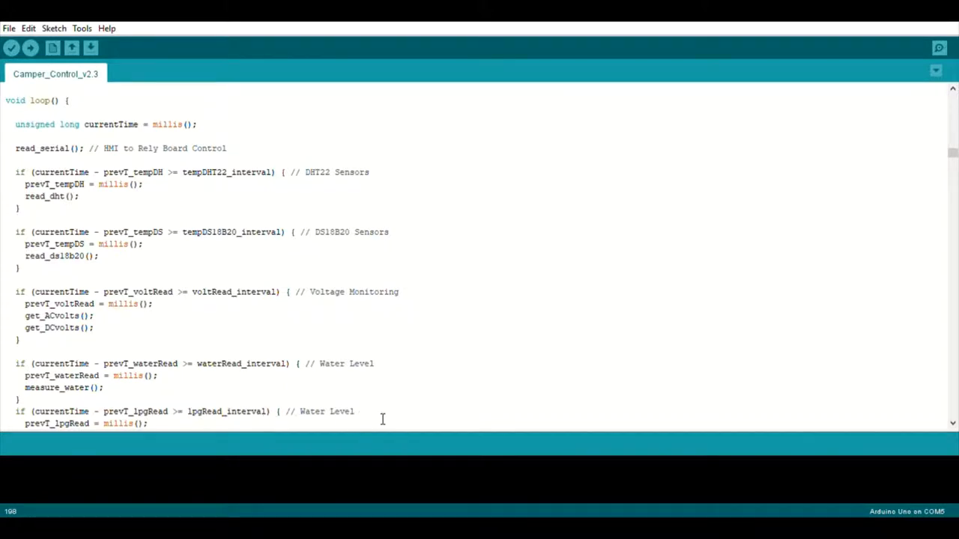
{"action": "mouse_move", "coordinate": [172, 213]}
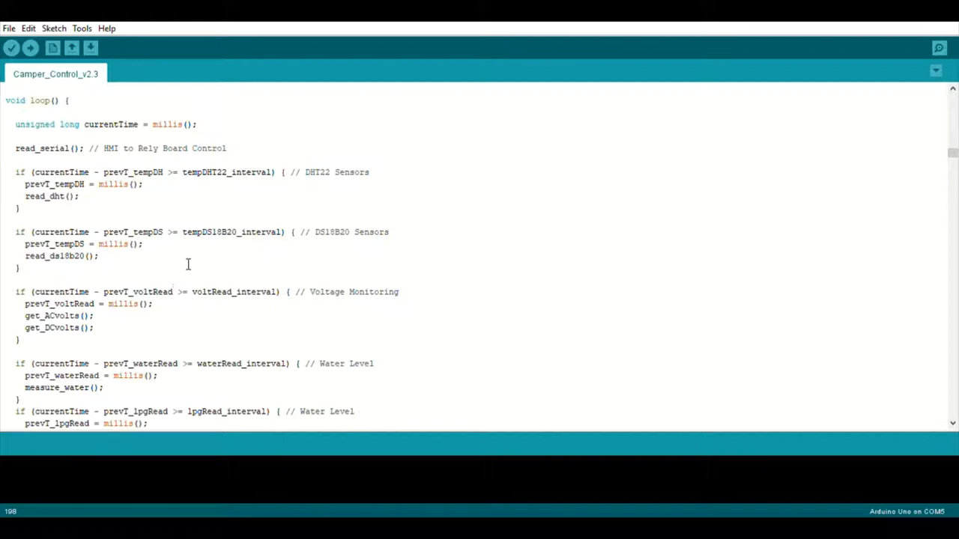
{"action": "mouse_move", "coordinate": [201, 269]}
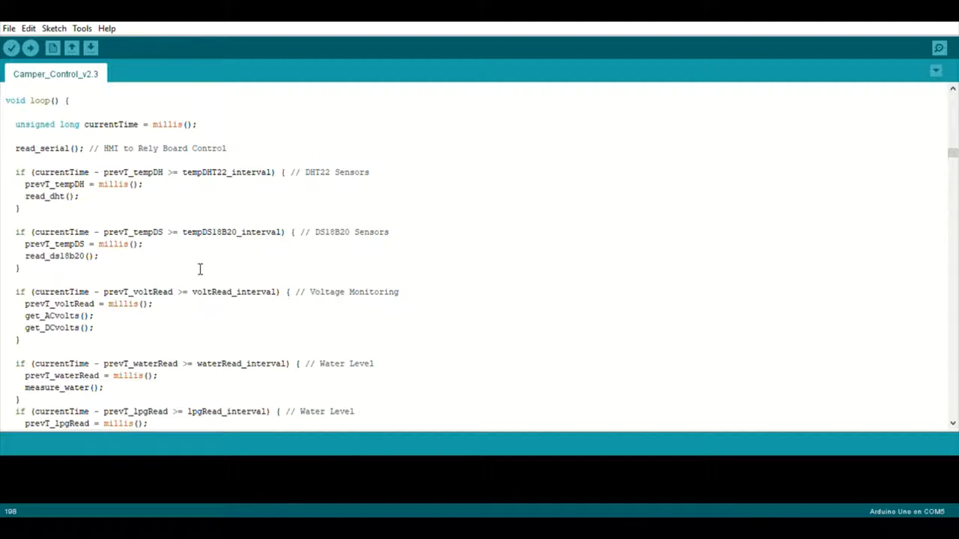
Step: Scroll down to the start of measure_water() with its analogRead and display prints
{"action": "scroll", "scroll_direction": "down", "scroll_amount": 3}
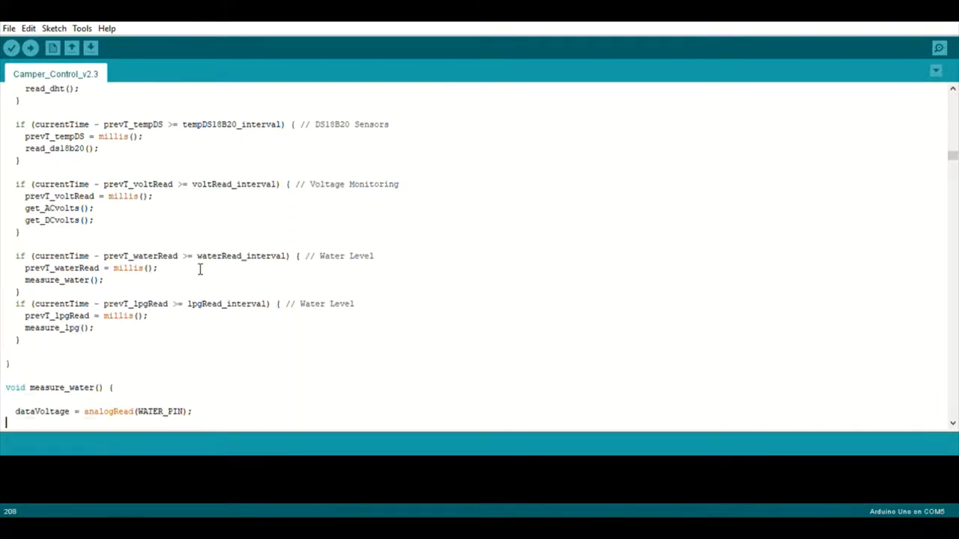
{"action": "scroll", "scroll_direction": "down", "scroll_amount": 3}
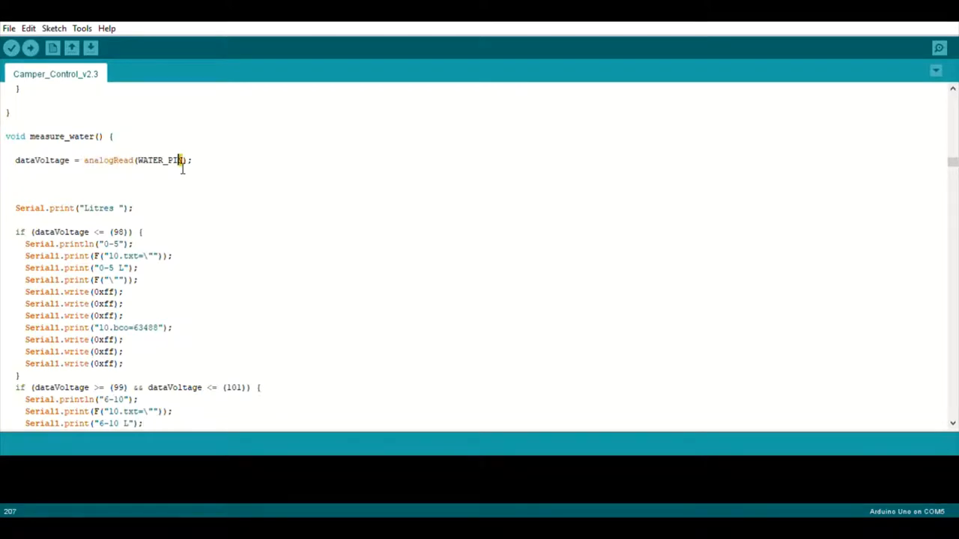
{"action": "double_click", "coordinate": [158, 158]}
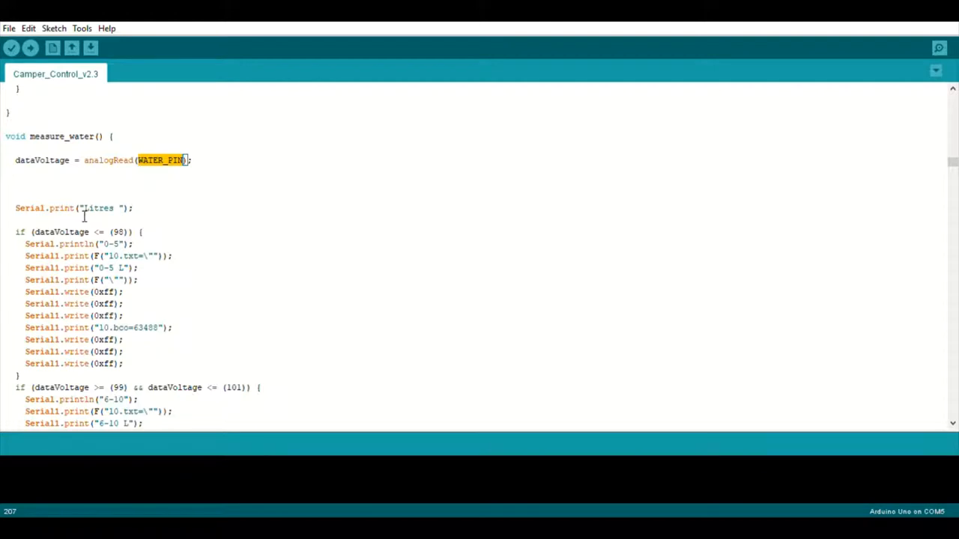
{"action": "mouse_move", "coordinate": [142, 252]}
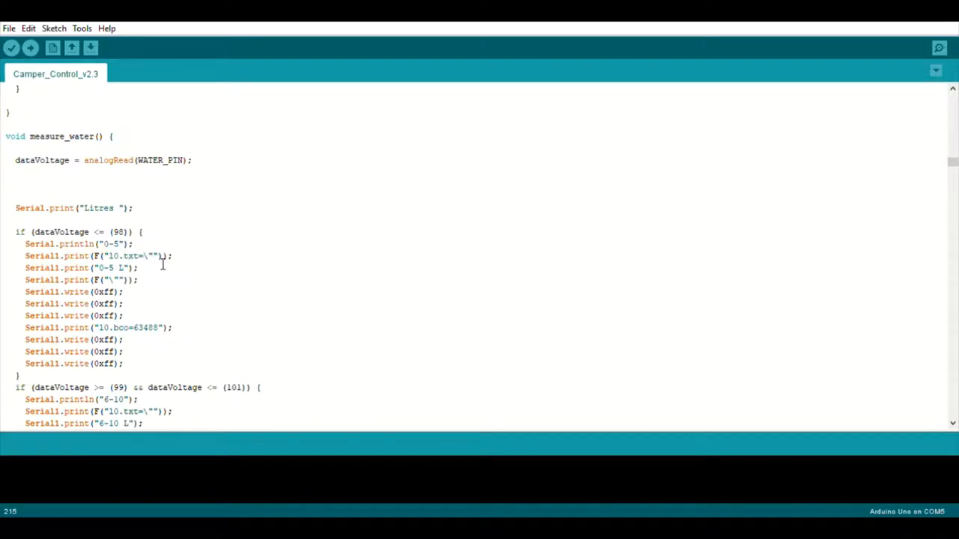
{"action": "double_click", "coordinate": [134, 255]}
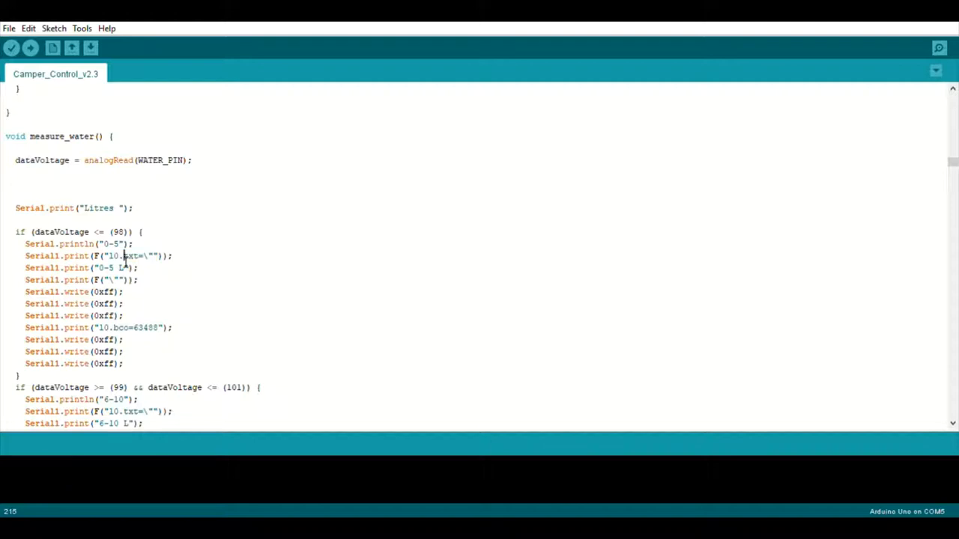
Step: Point out the 0-5 L display text and the 10.bco=63488 colour command in the first branch
{"action": "double_click", "coordinate": [111, 255]}
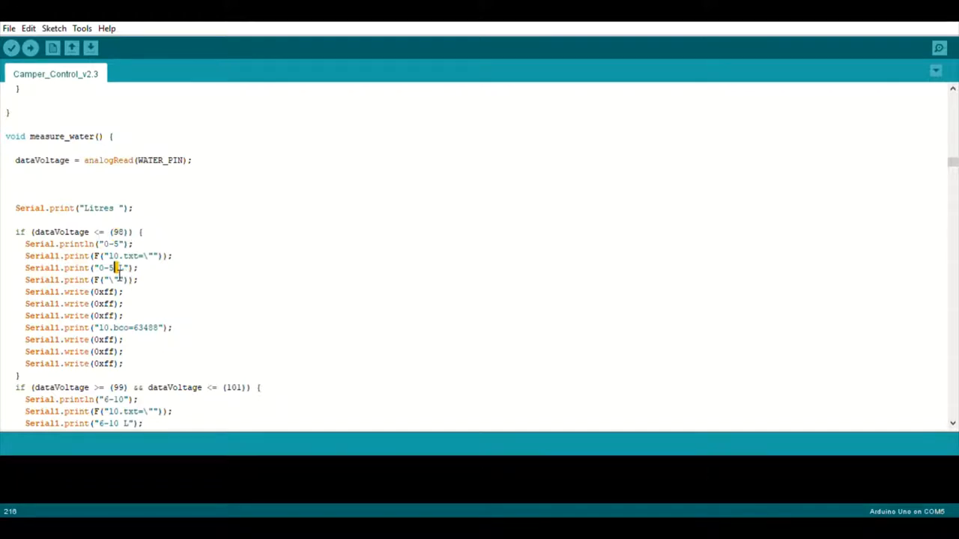
{"action": "double_click", "coordinate": [108, 267]}
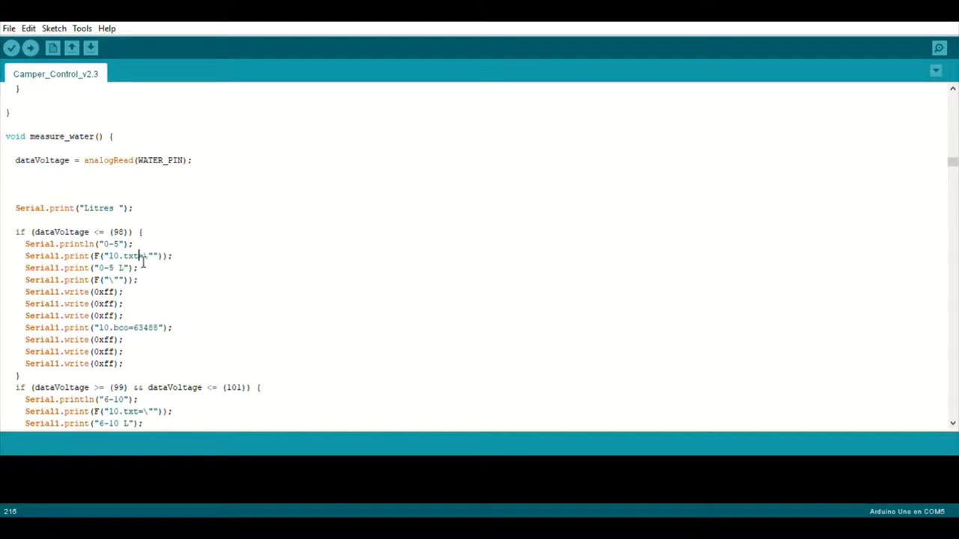
{"action": "double_click", "coordinate": [110, 255]}
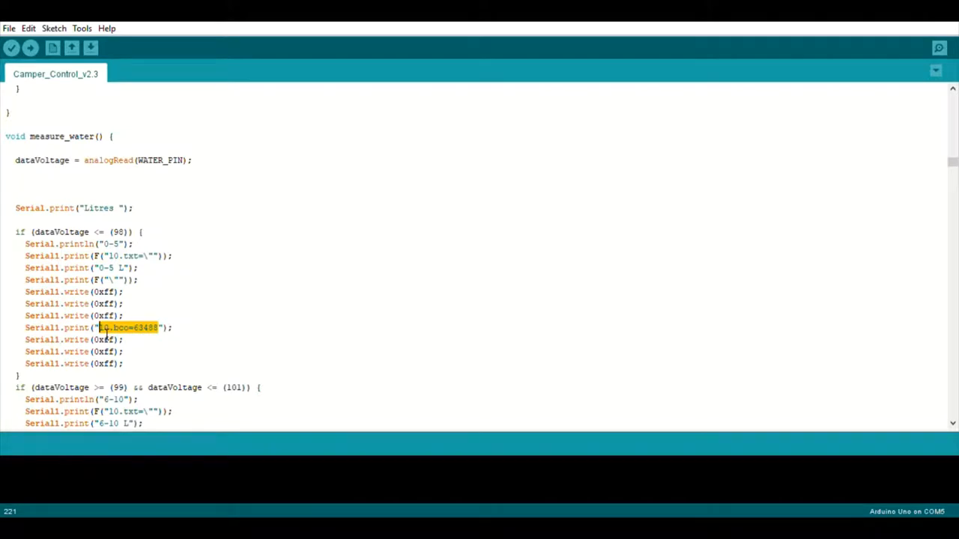
{"action": "mouse_move", "coordinate": [210, 366]}
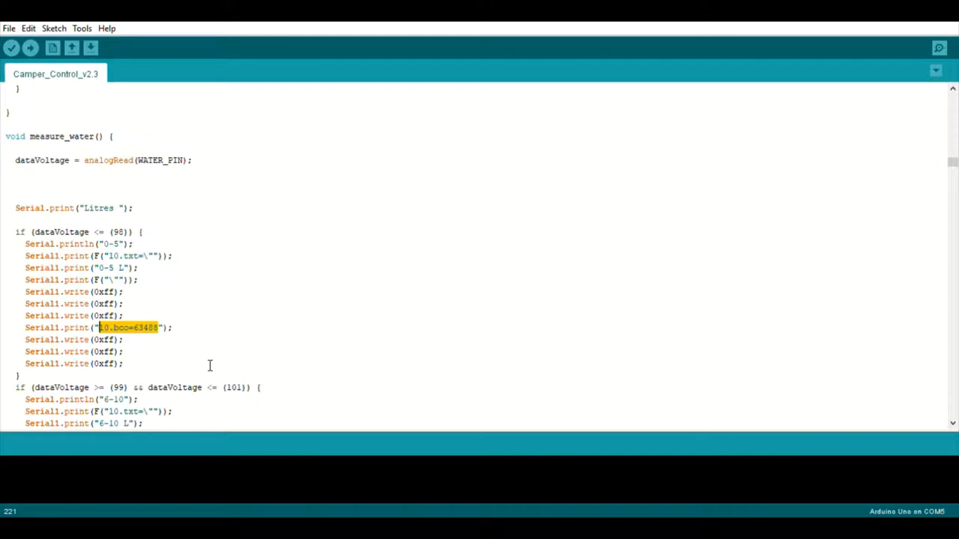
Step: Step through the remaining volume ranges, marking the 102 lower bound, down to the warning indicators
{"action": "scroll", "scroll_direction": "down", "scroll_amount": 3}
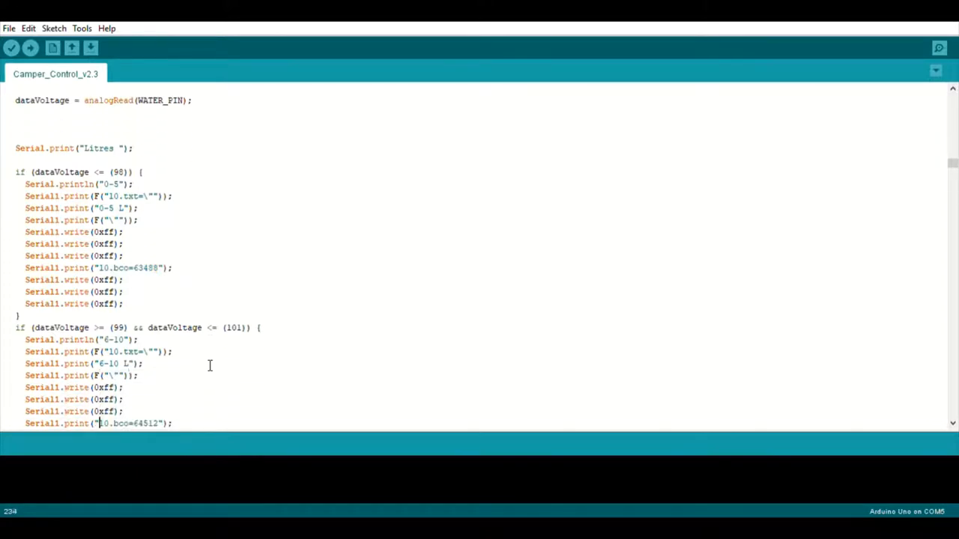
{"action": "scroll", "scroll_direction": "down", "scroll_amount": 3}
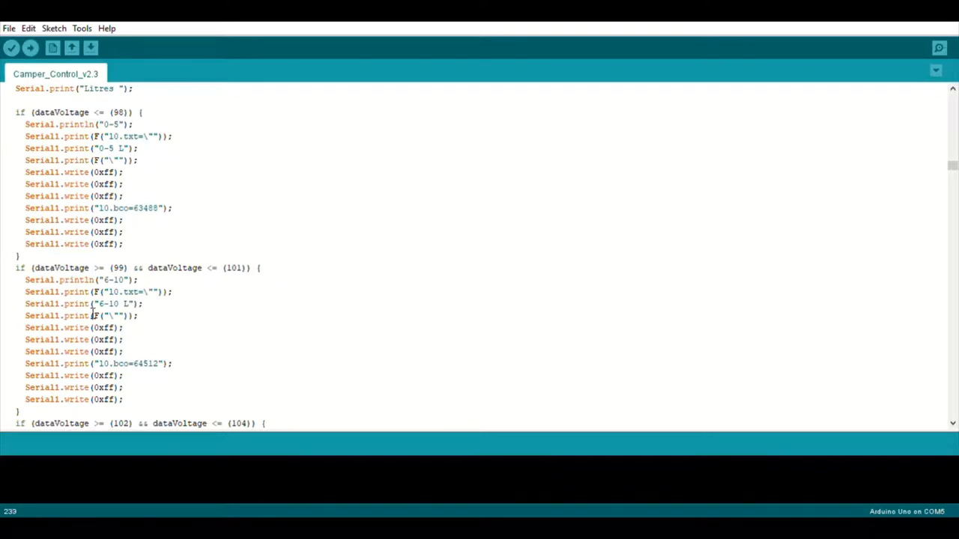
{"action": "double_click", "coordinate": [152, 364]}
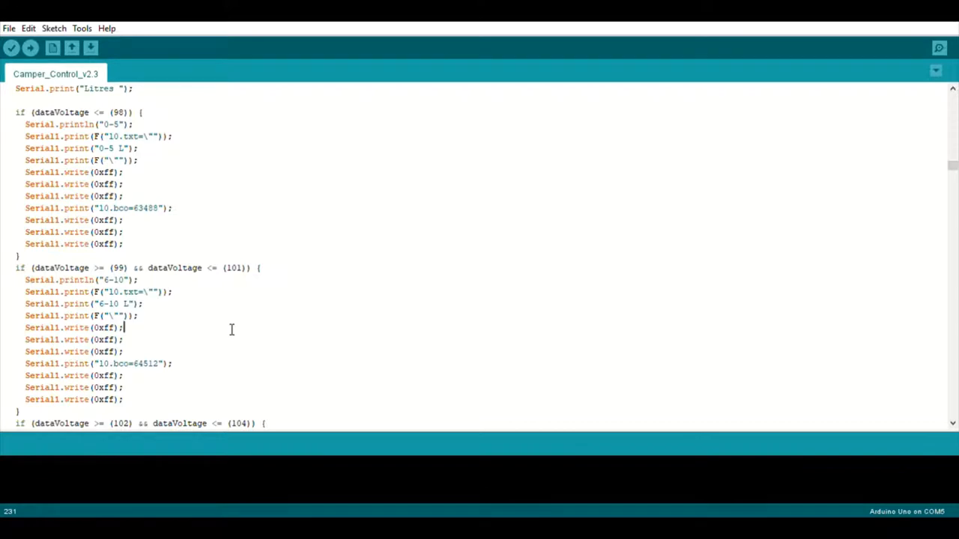
{"action": "scroll", "scroll_direction": "down", "scroll_amount": 3}
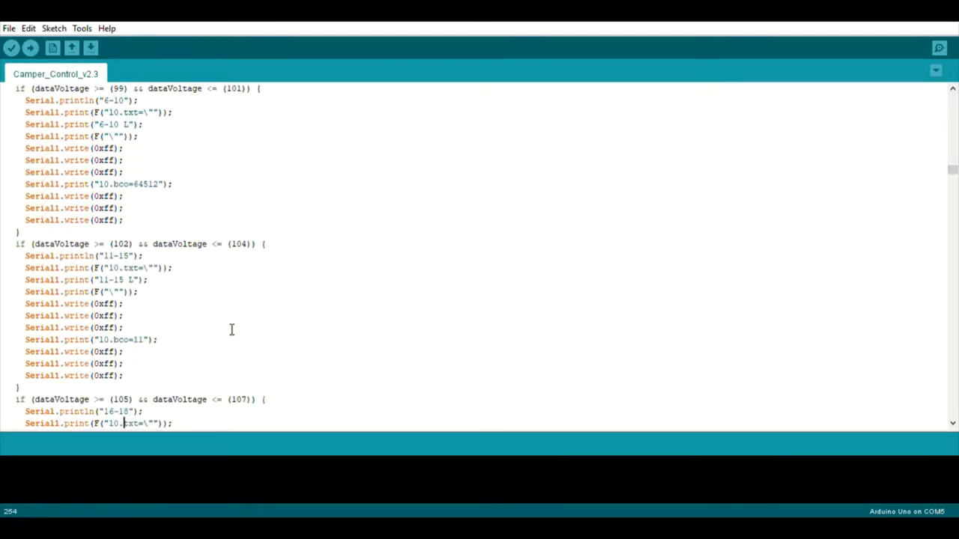
{"action": "left_click", "coordinate": [127, 243]}
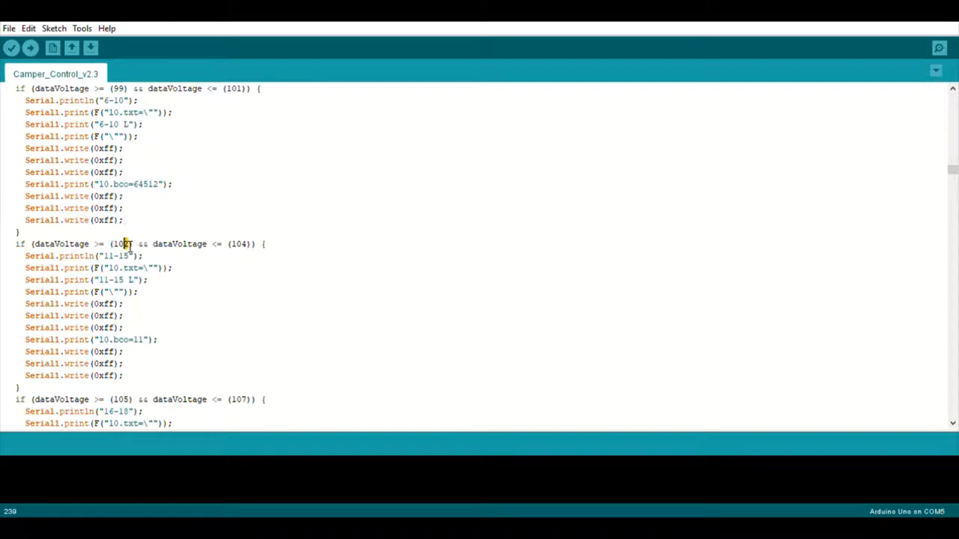
{"action": "double_click", "coordinate": [120, 243]}
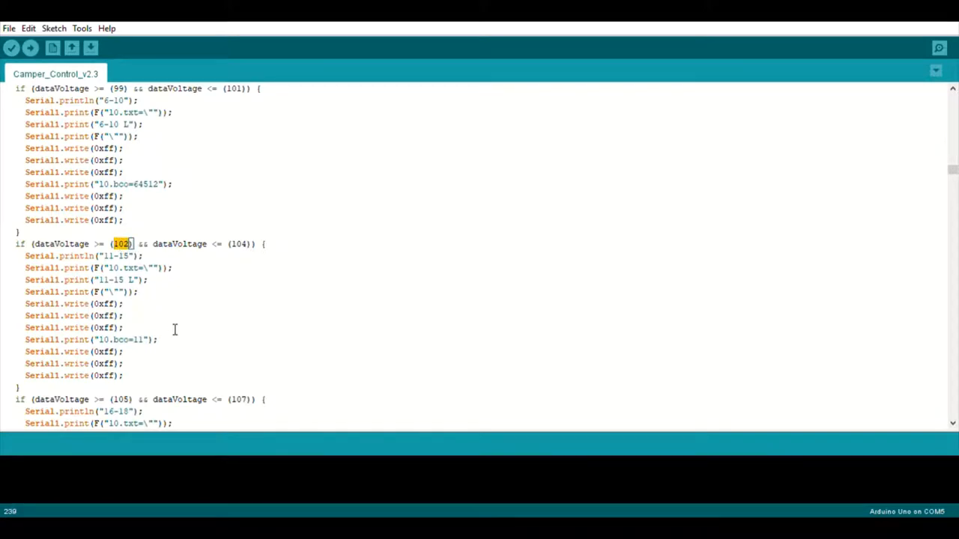
{"action": "mouse_move", "coordinate": [138, 258]}
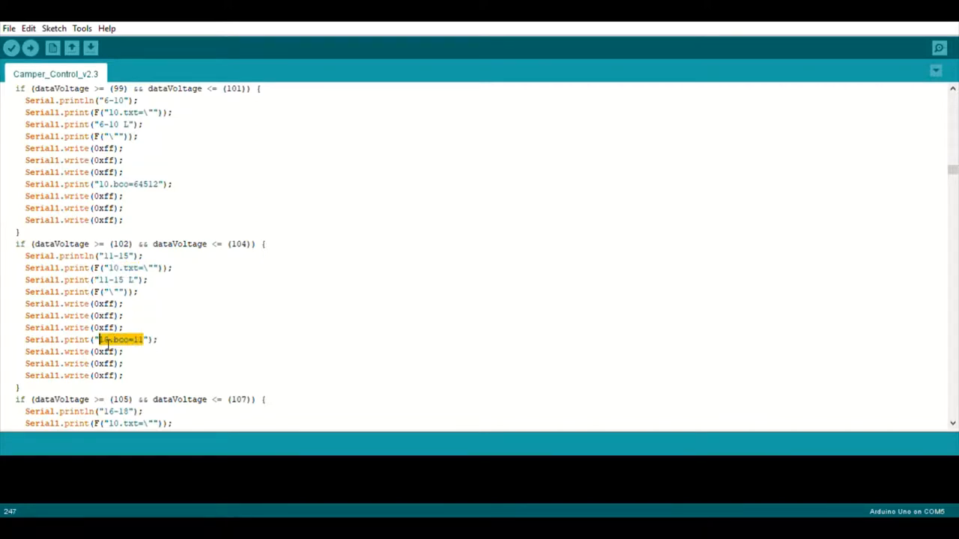
{"action": "scroll", "scroll_direction": "down", "scroll_amount": 3}
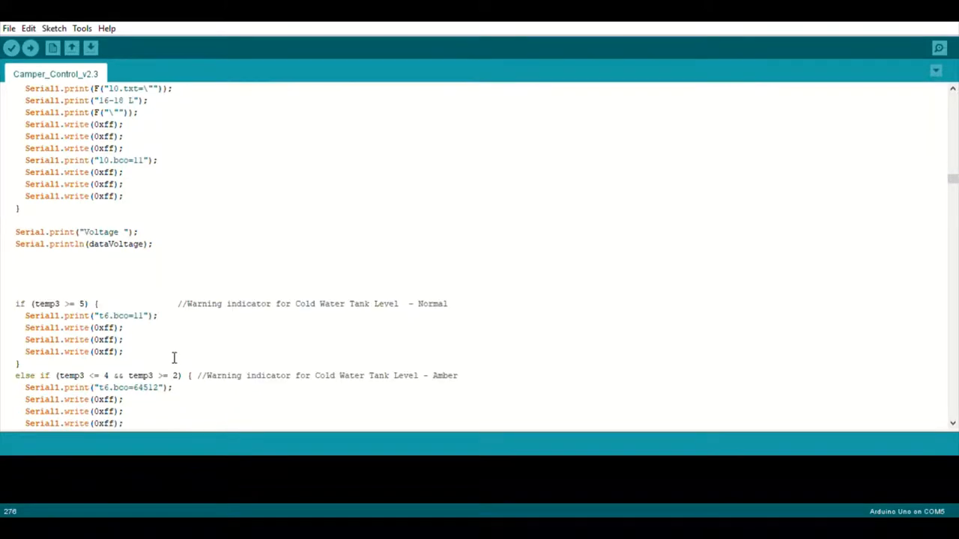
Step: Scroll into get_DCvolts() and mark the v1 text field and Serial1 display output
{"action": "scroll", "scroll_direction": "down", "scroll_amount": 3}
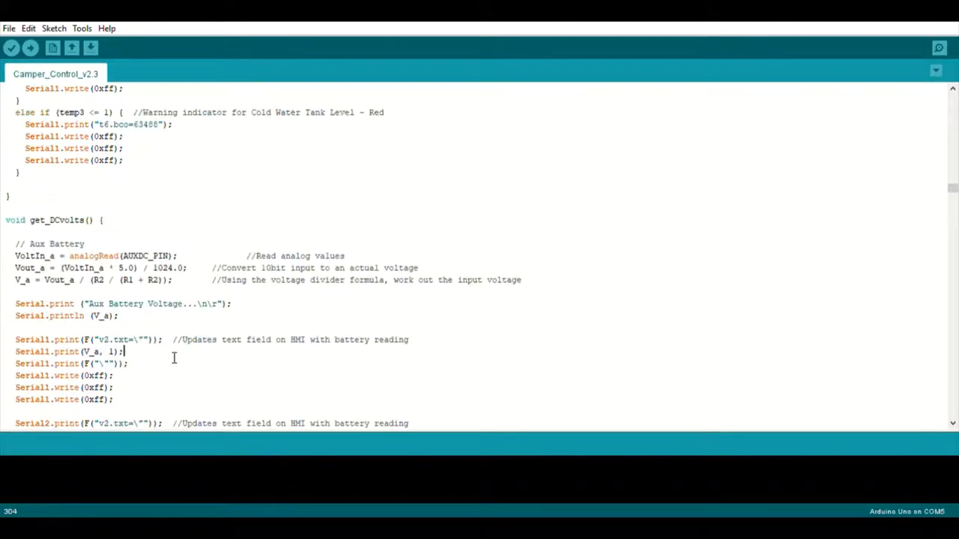
{"action": "scroll", "scroll_direction": "down", "scroll_amount": 3}
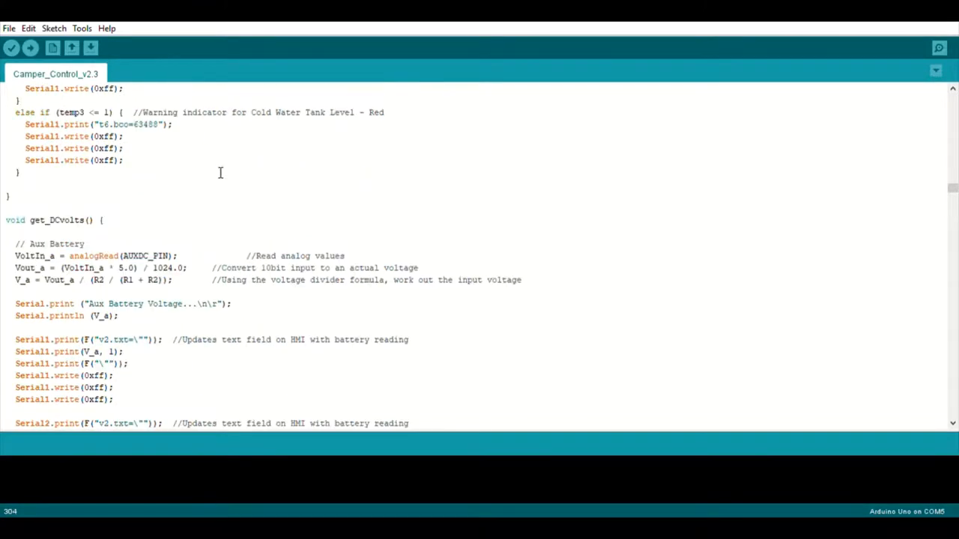
{"action": "double_click", "coordinate": [52, 219]}
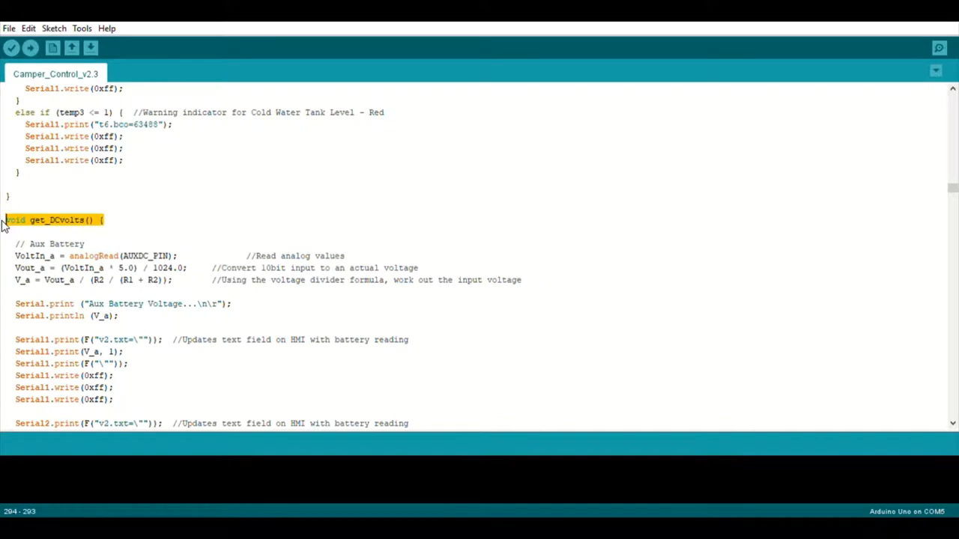
{"action": "scroll", "scroll_direction": "down", "scroll_amount": 3}
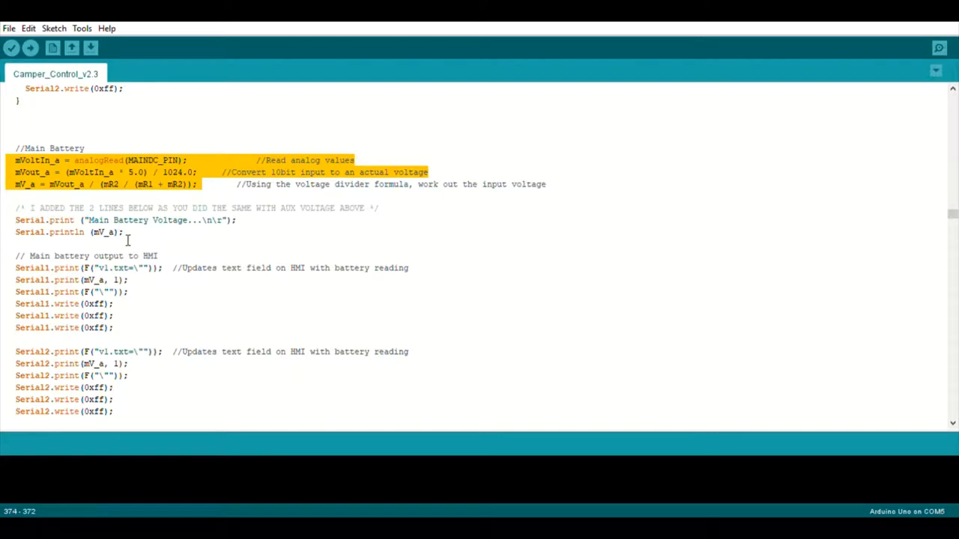
{"action": "double_click", "coordinate": [104, 231]}
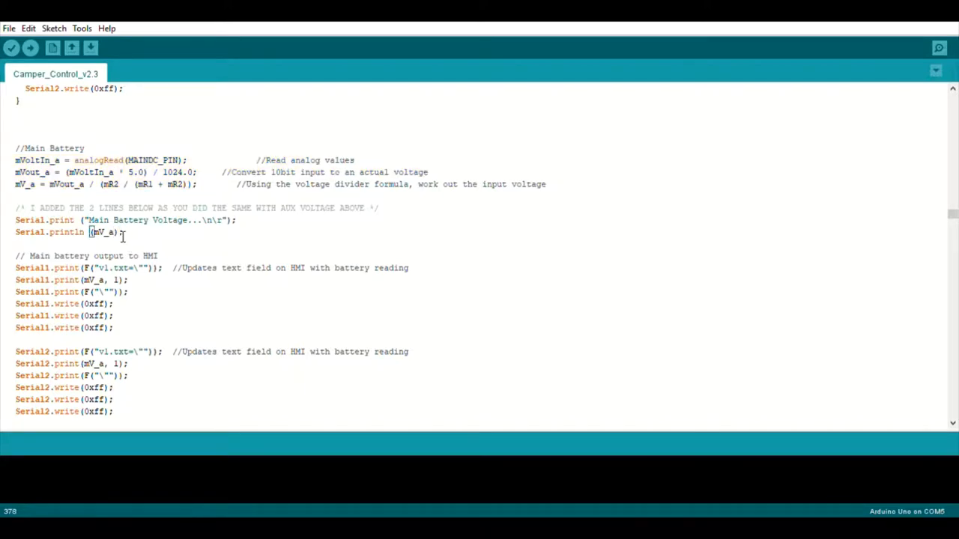
{"action": "double_click", "coordinate": [102, 230]}
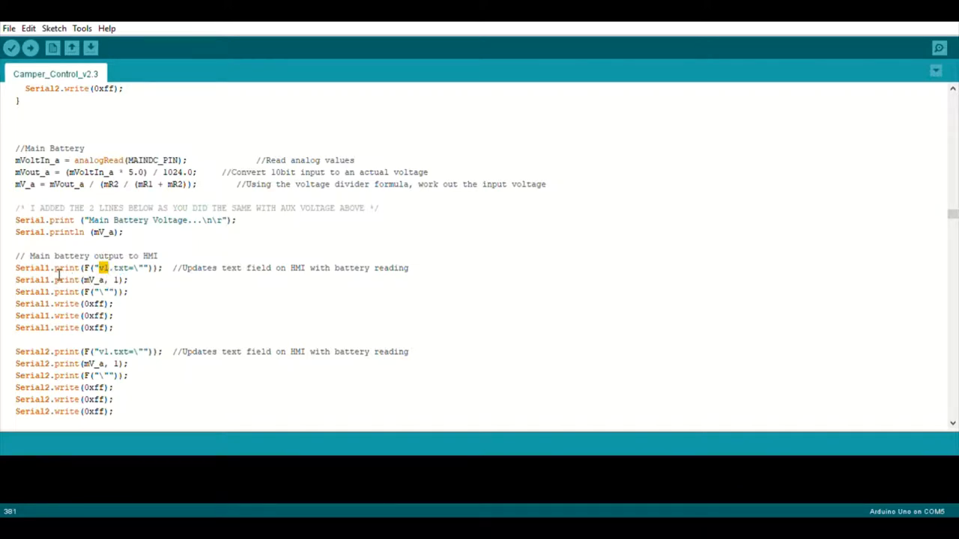
{"action": "double_click", "coordinate": [33, 267]}
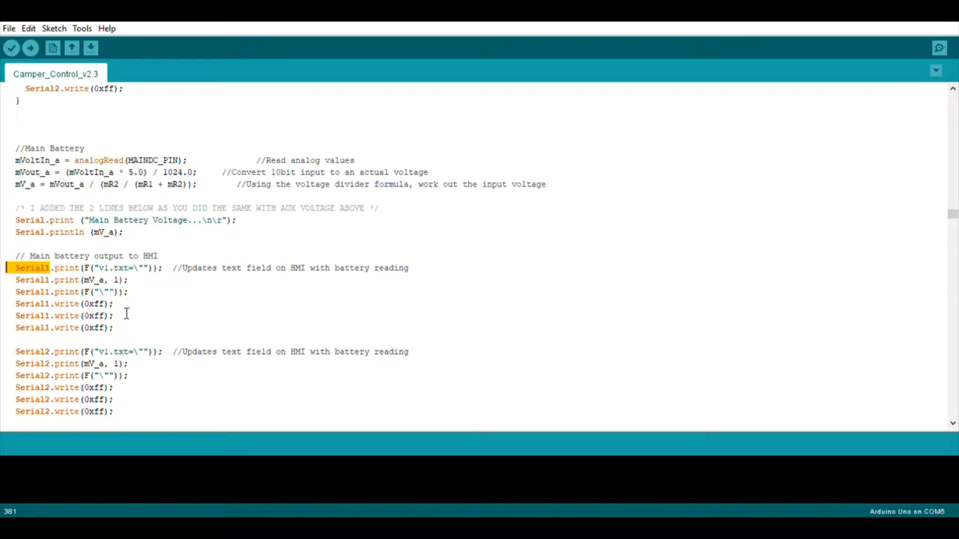
Step: Scroll to the main battery warning indicators and point out the v1.bco=63488 colour command
{"action": "scroll", "scroll_direction": "down", "scroll_amount": 3}
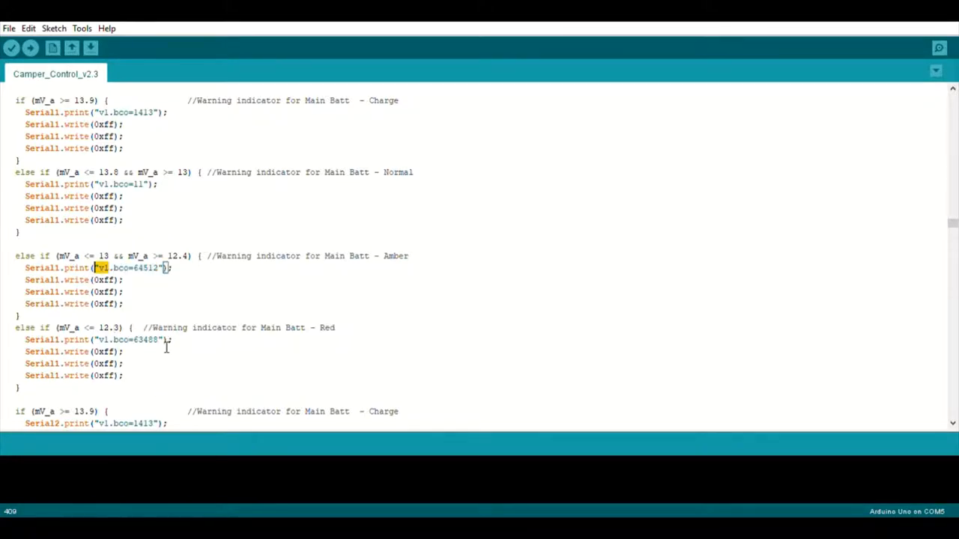
{"action": "double_click", "coordinate": [125, 338]}
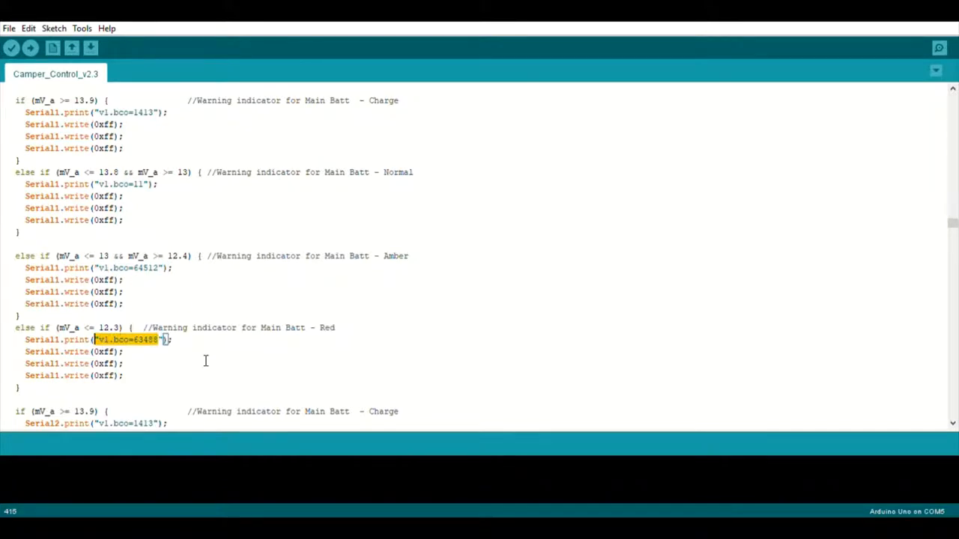
{"action": "left_click", "coordinate": [210, 386]}
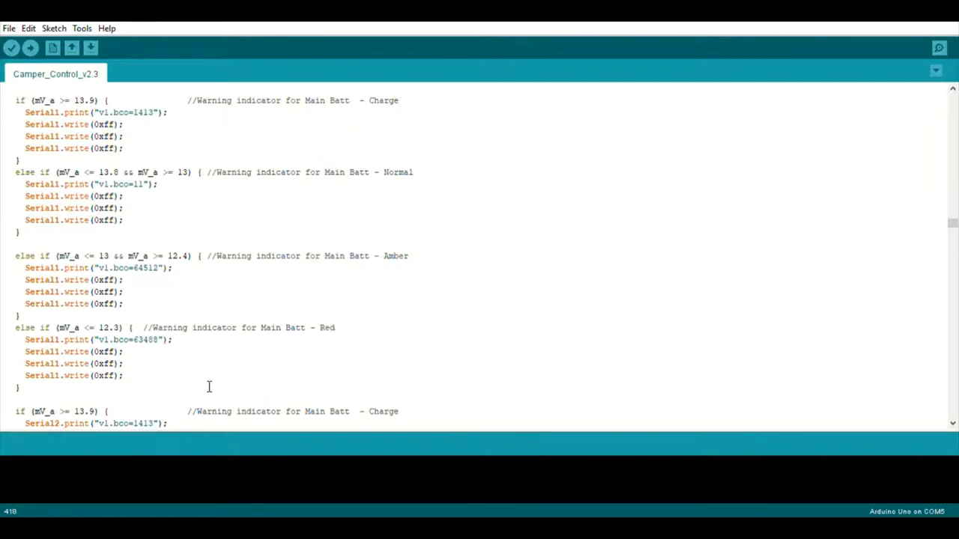
{"action": "left_click", "coordinate": [126, 374]}
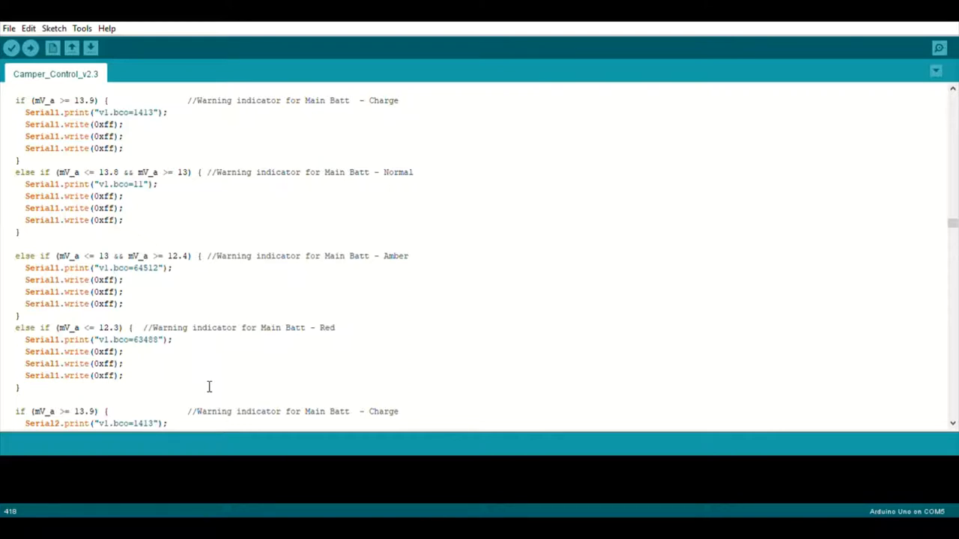
Step: Scroll past get_ACvolts() down to the printTemperature() function
{"action": "scroll", "scroll_direction": "down", "scroll_amount": 3}
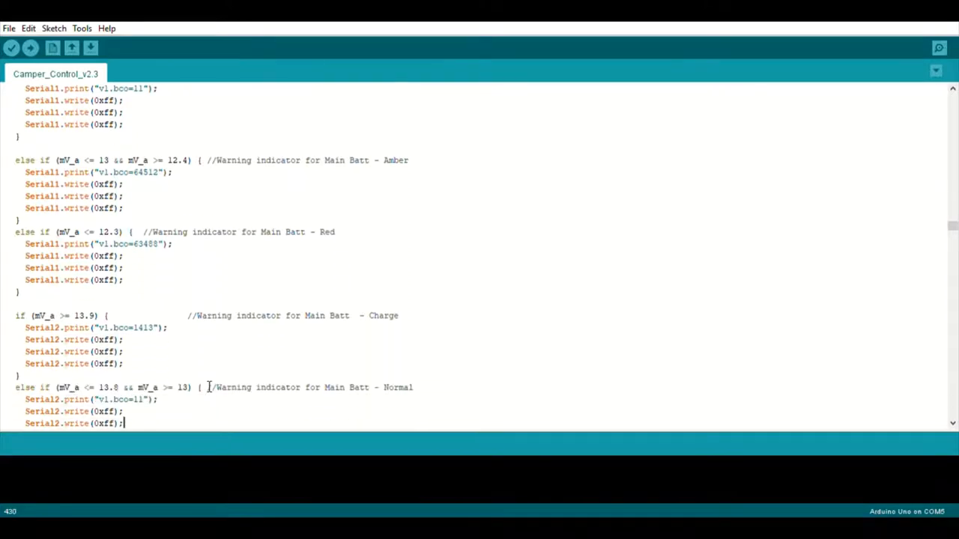
{"action": "scroll", "scroll_direction": "down", "scroll_amount": 3}
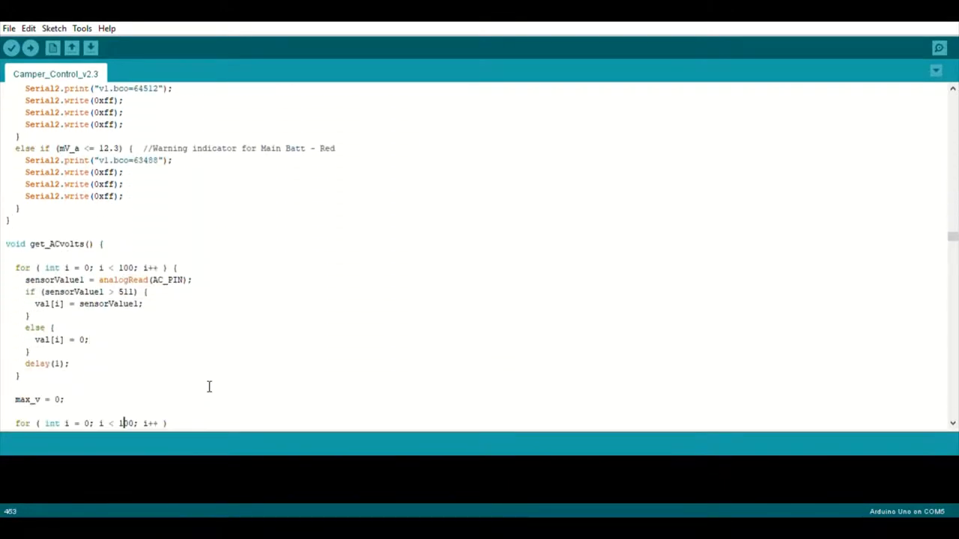
{"action": "scroll", "scroll_direction": "down", "scroll_amount": 3}
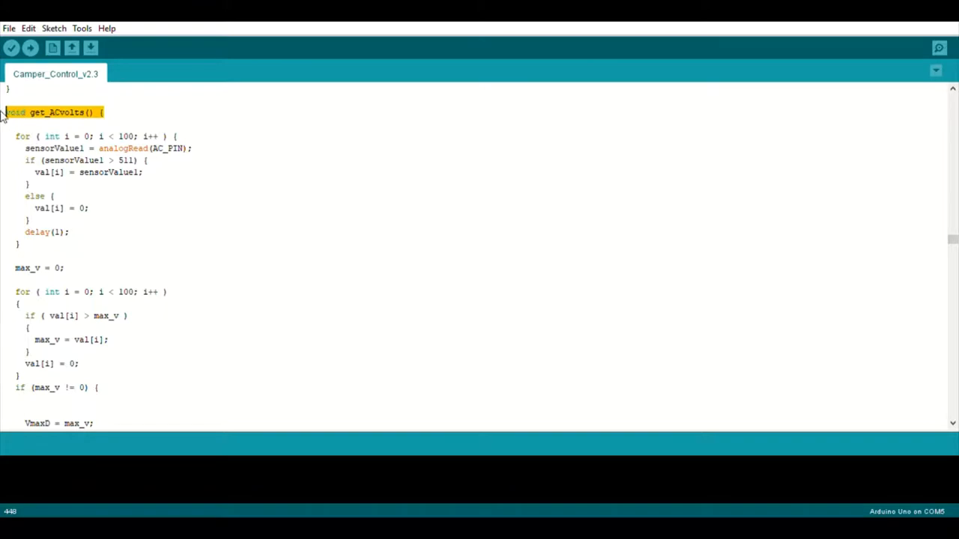
{"action": "mouse_move", "coordinate": [117, 225]}
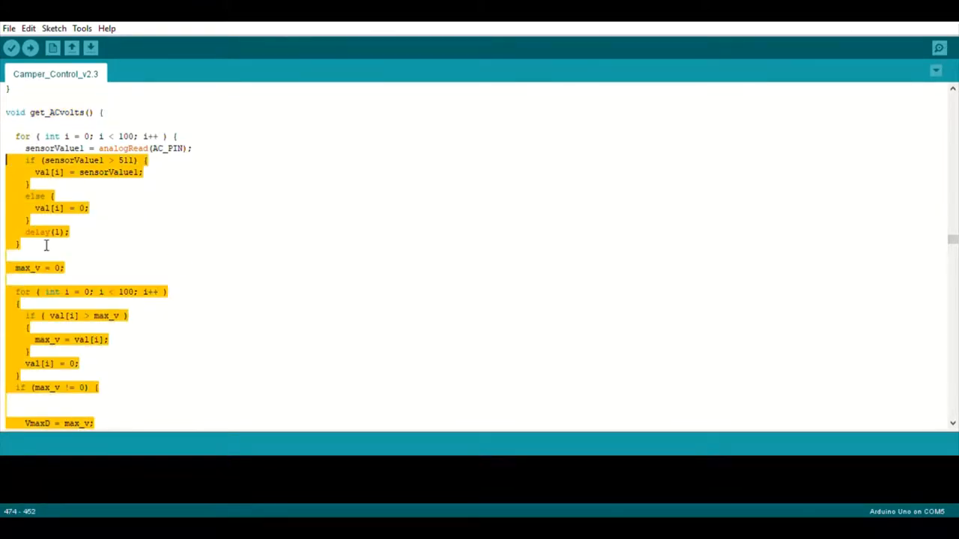
{"action": "scroll", "scroll_direction": "down", "scroll_amount": 3}
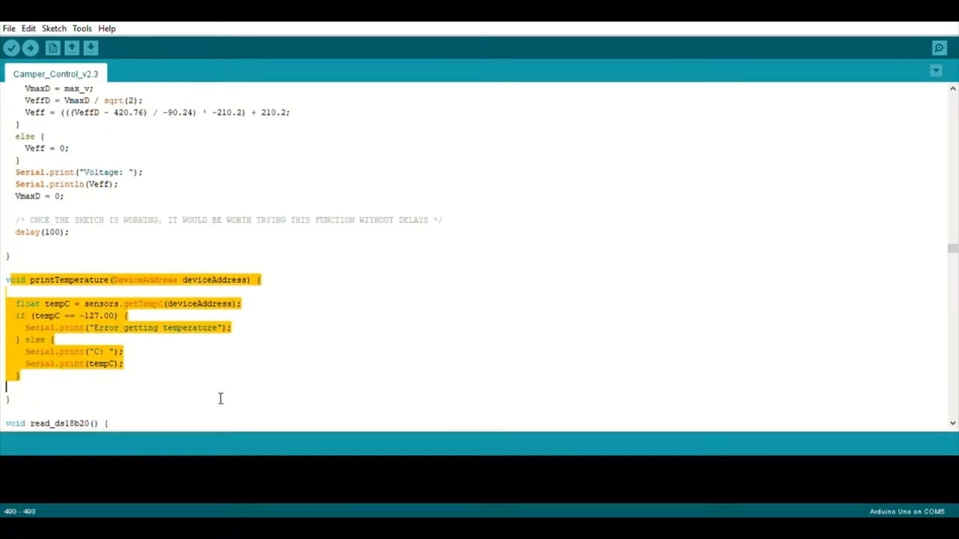
Step: Step into read_ds18b20() and mark the Serial1 and Serial2 temperature display prints
{"action": "scroll", "scroll_direction": "down", "scroll_amount": 3}
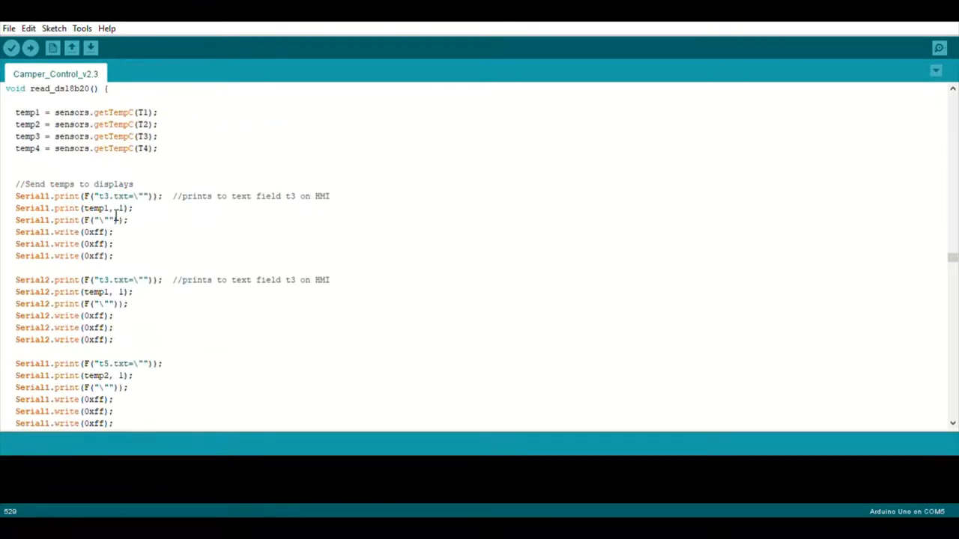
{"action": "double_click", "coordinate": [99, 208]}
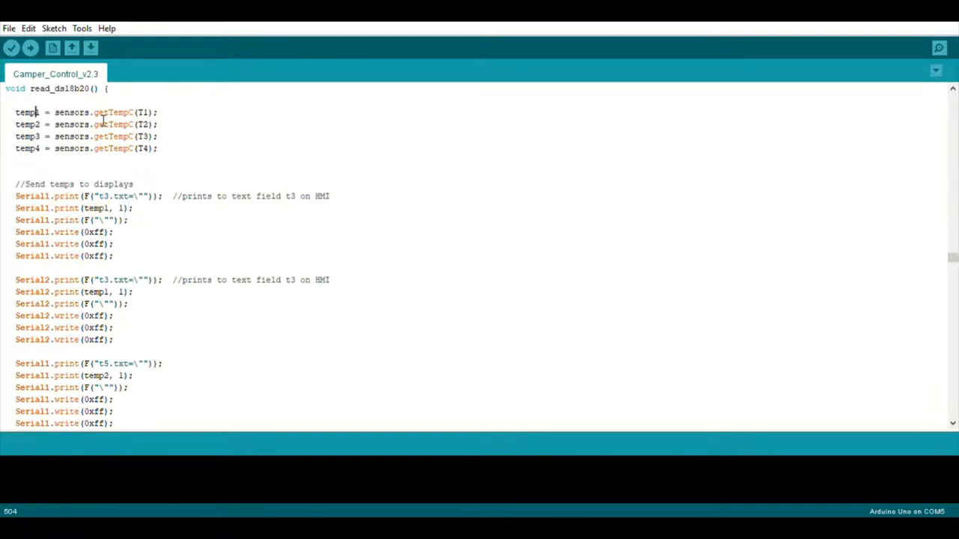
{"action": "double_click", "coordinate": [114, 112]}
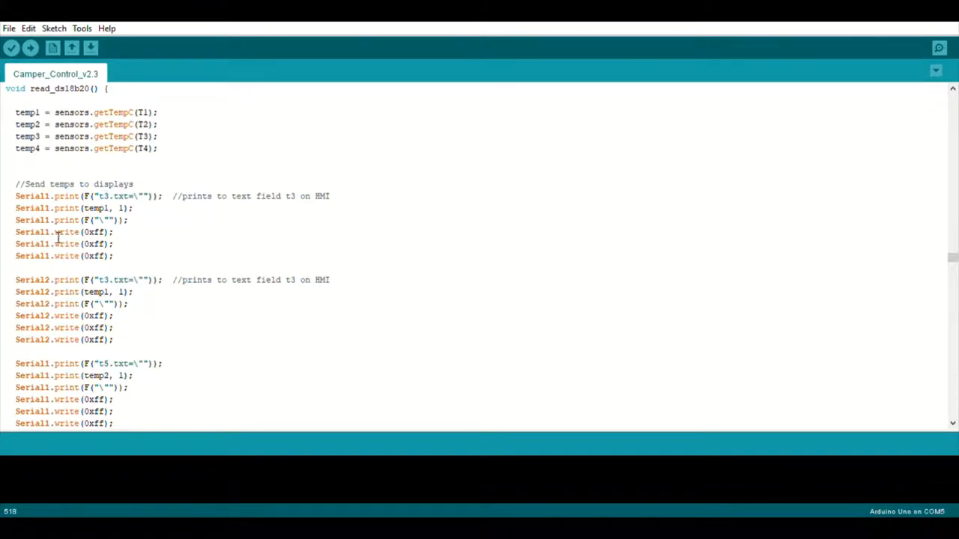
{"action": "left_click", "coordinate": [47, 194]}
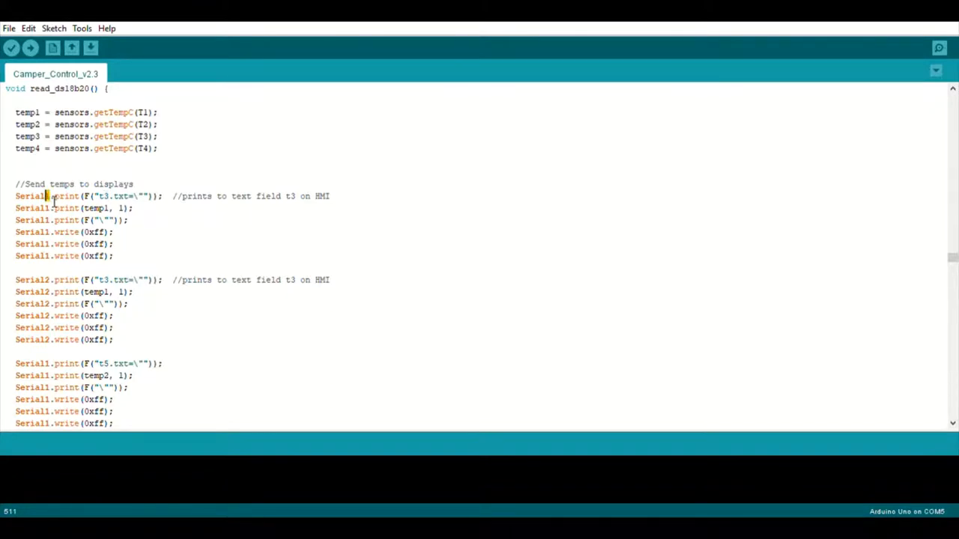
{"action": "double_click", "coordinate": [32, 195]}
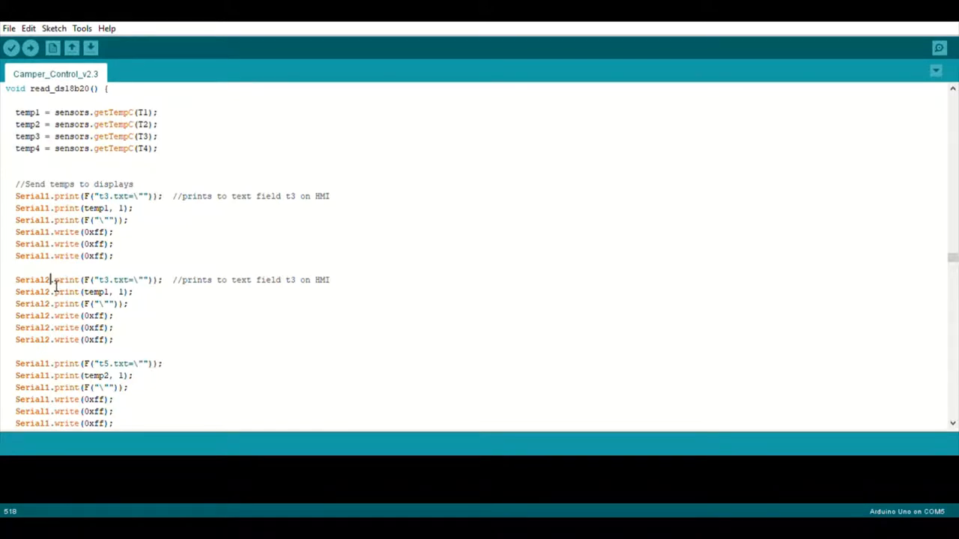
{"action": "double_click", "coordinate": [33, 281]}
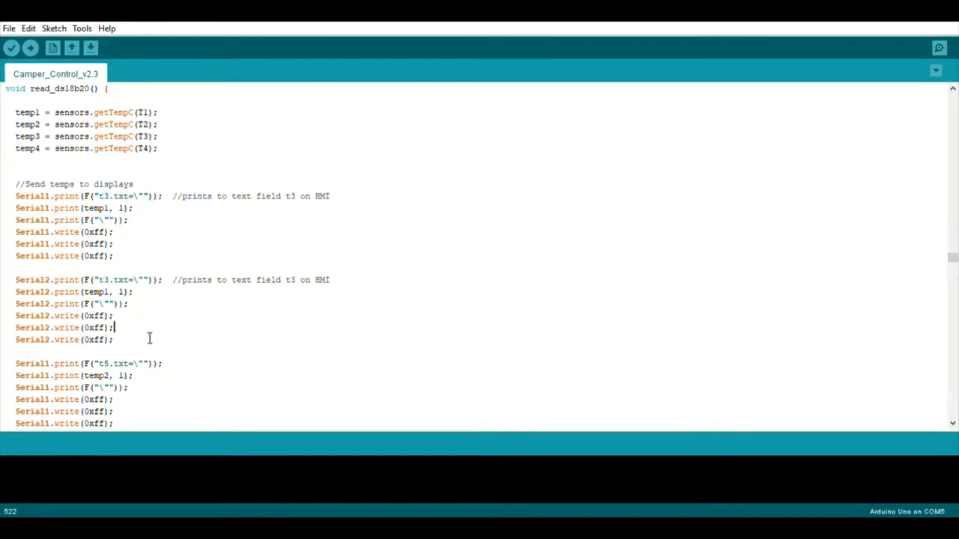
Step: Scroll past the cold water tank bco indicator and pump control to the printTemperature calls
{"action": "scroll", "scroll_direction": "down", "scroll_amount": 3}
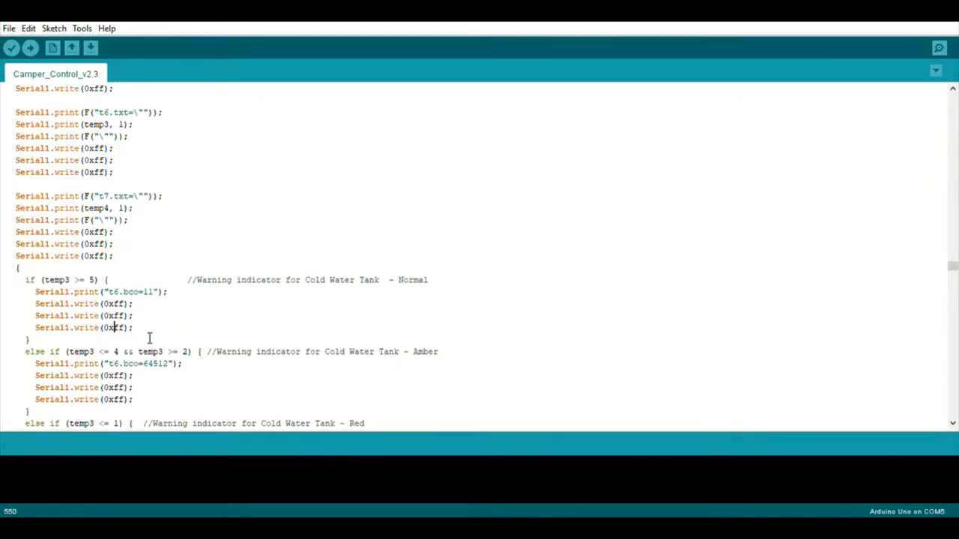
{"action": "double_click", "coordinate": [126, 291]}
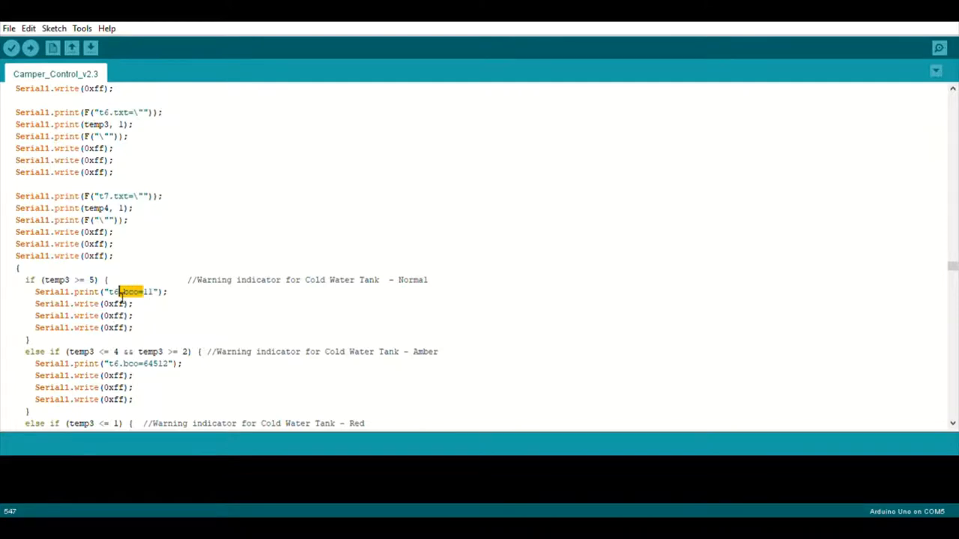
{"action": "scroll", "scroll_direction": "down", "scroll_amount": 3}
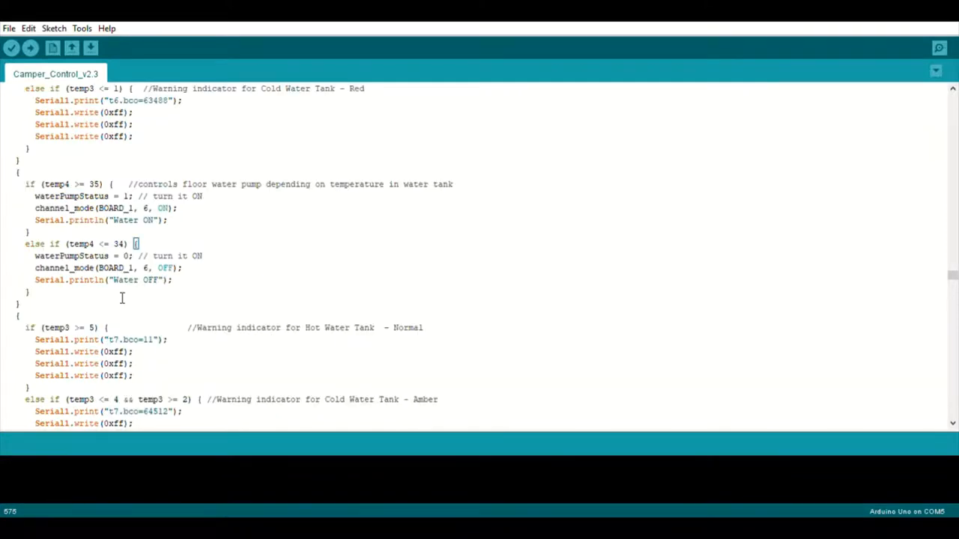
{"action": "scroll", "scroll_direction": "down", "scroll_amount": 3}
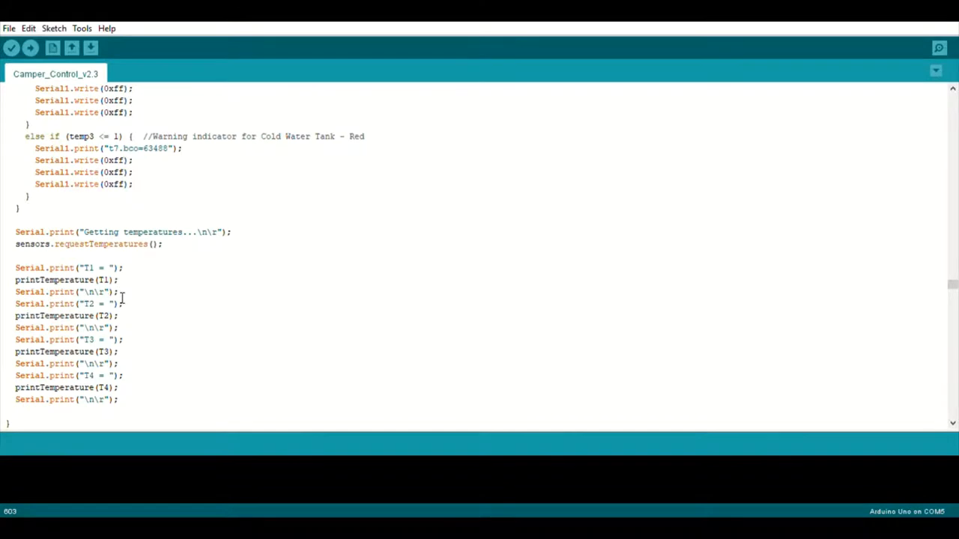
Step: Step through read_dht()'s readings and t1.txt display output down to the read_serial() header
{"action": "scroll", "scroll_direction": "down", "scroll_amount": 3}
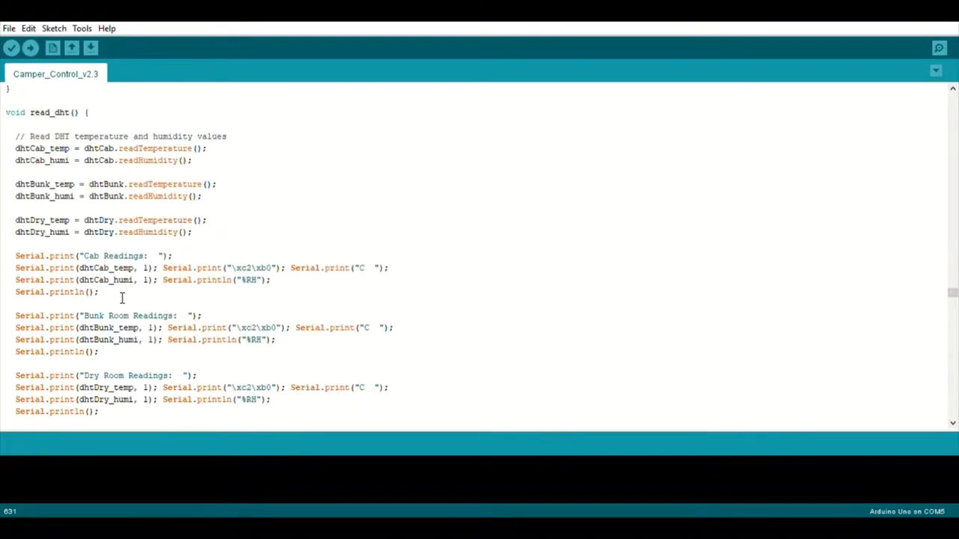
{"action": "double_click", "coordinate": [60, 112]}
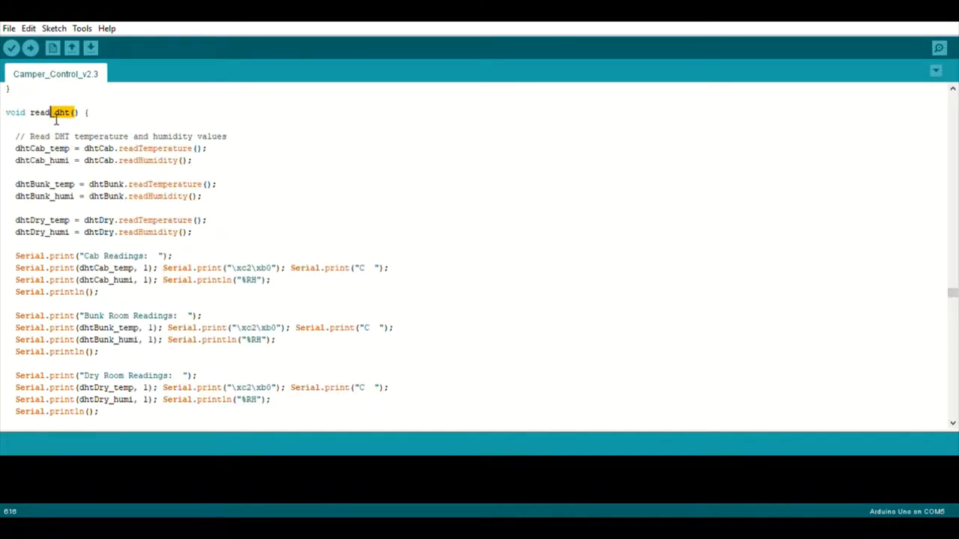
{"action": "left_click_drag", "start_coordinate": [15, 136], "coordinate": [207, 219]}
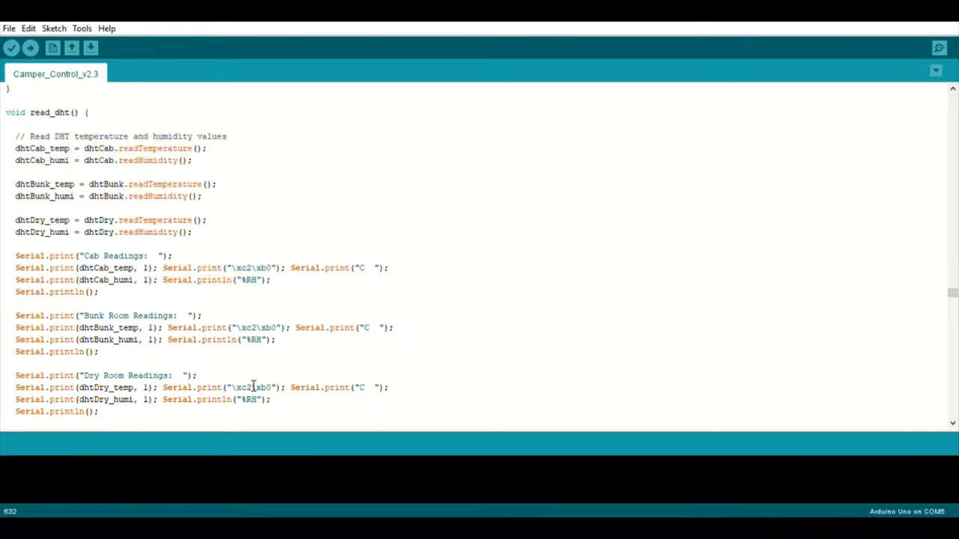
{"action": "scroll", "scroll_direction": "down", "scroll_amount": 3}
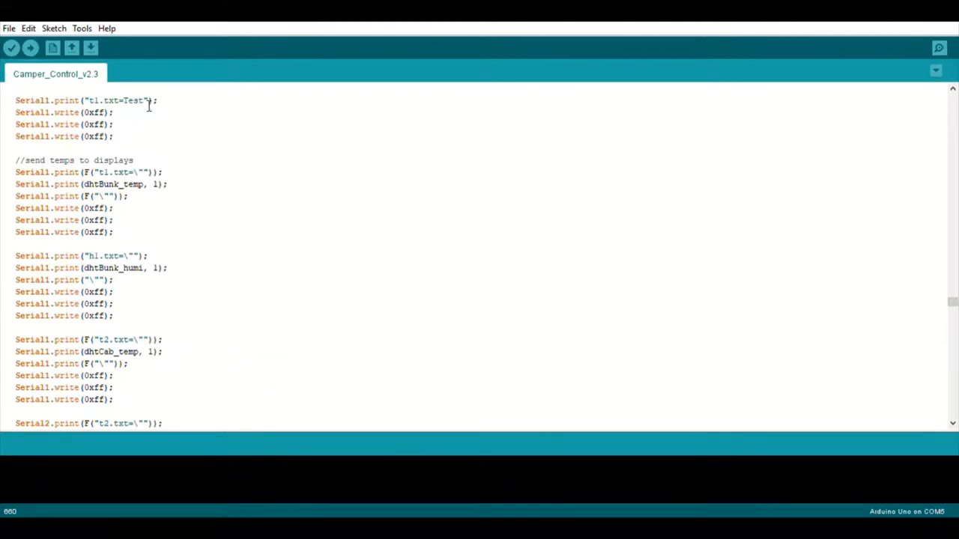
{"action": "double_click", "coordinate": [120, 170]}
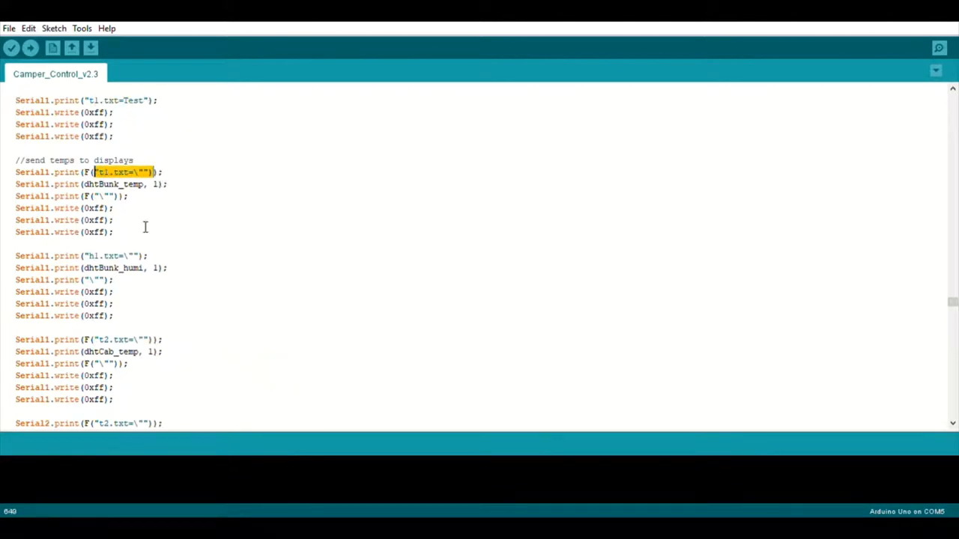
{"action": "scroll", "scroll_direction": "down", "scroll_amount": 3}
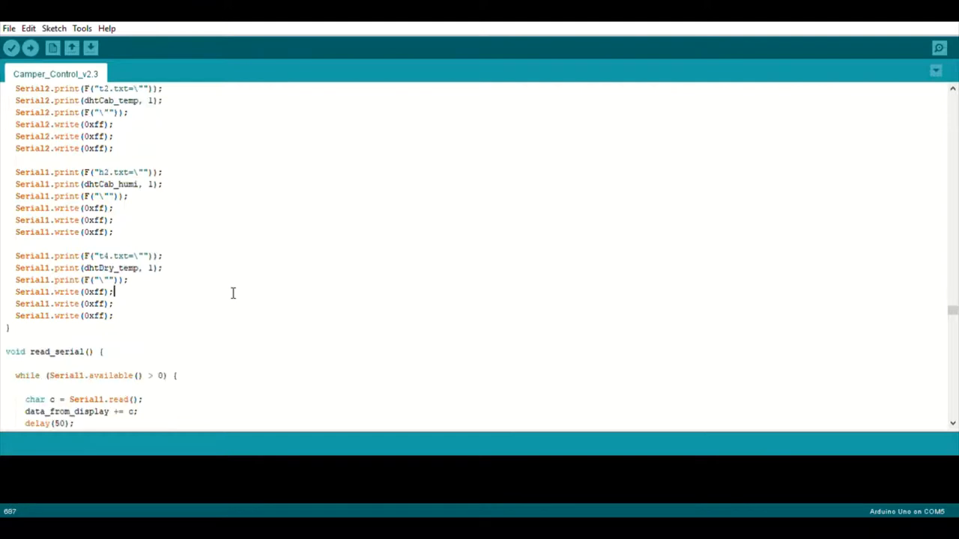
{"action": "left_click", "coordinate": [102, 351]}
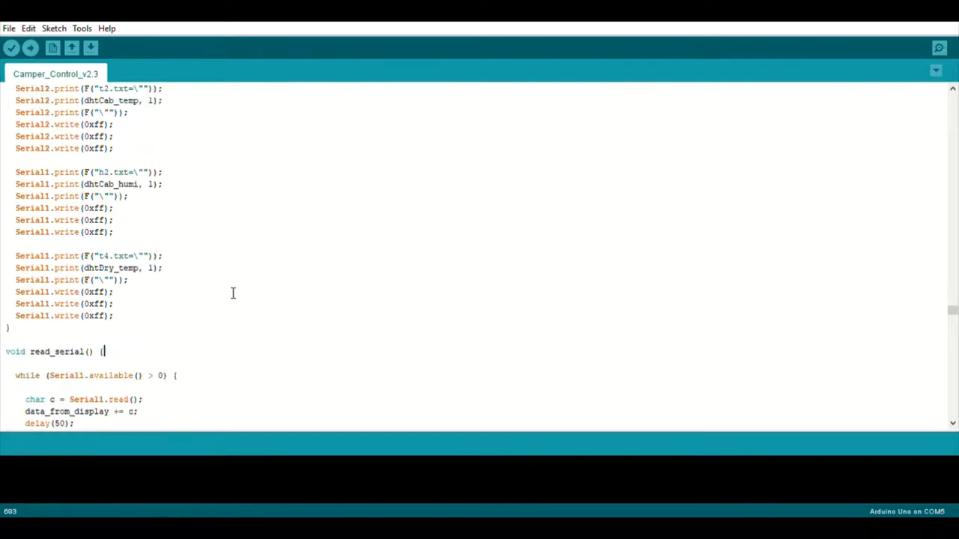
Step: Scroll the editor until all of read_serial() and the start of toggle_relay() are visible
{"action": "scroll", "scroll_direction": "down", "scroll_amount": 3}
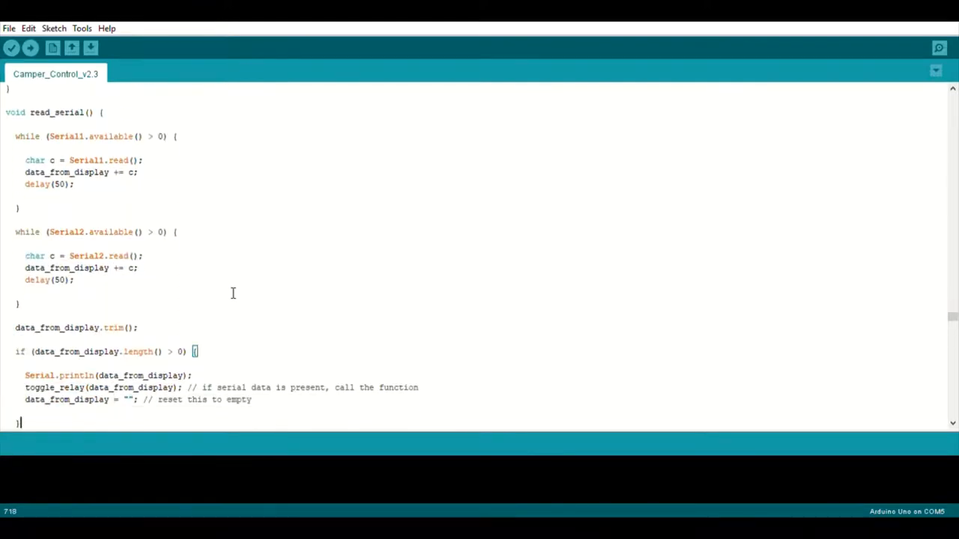
{"action": "scroll", "scroll_direction": "up", "scroll_amount": 3}
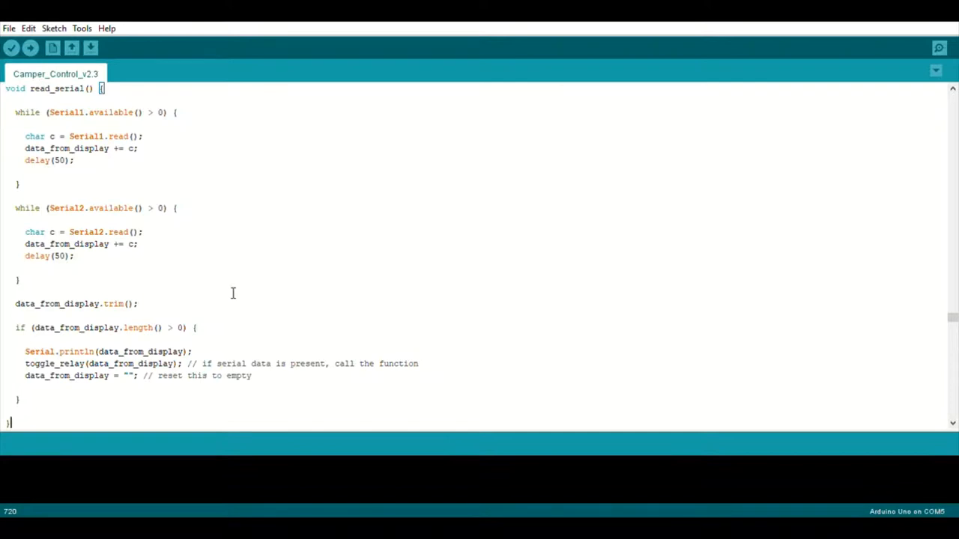
{"action": "mouse_move", "coordinate": [198, 345]}
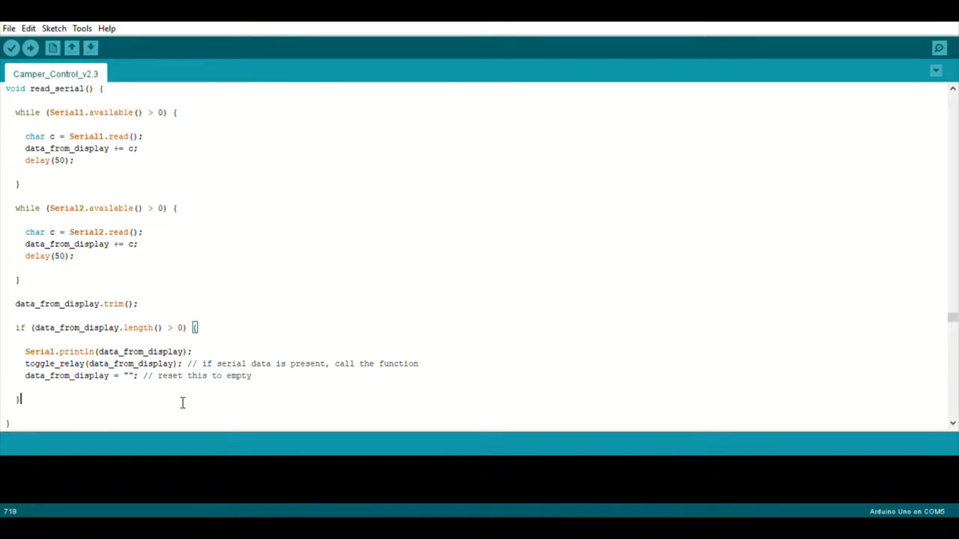
{"action": "scroll", "scroll_direction": "down", "scroll_amount": 3}
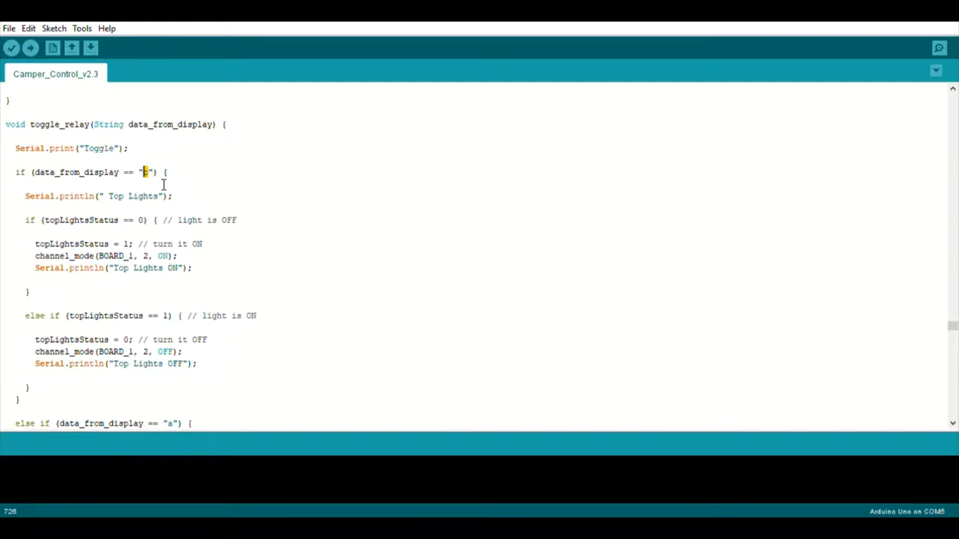
{"action": "mouse_move", "coordinate": [127, 267]}
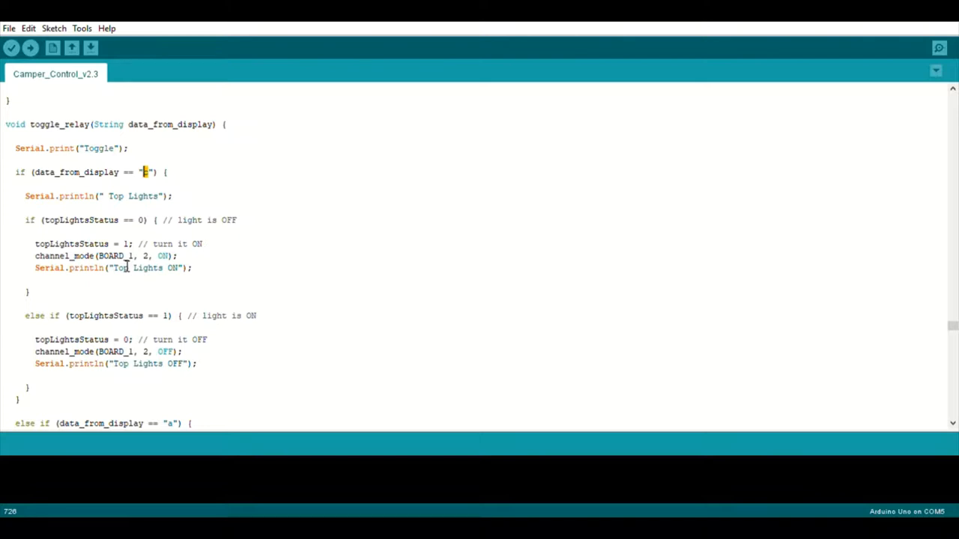
{"action": "mouse_move", "coordinate": [126, 186]}
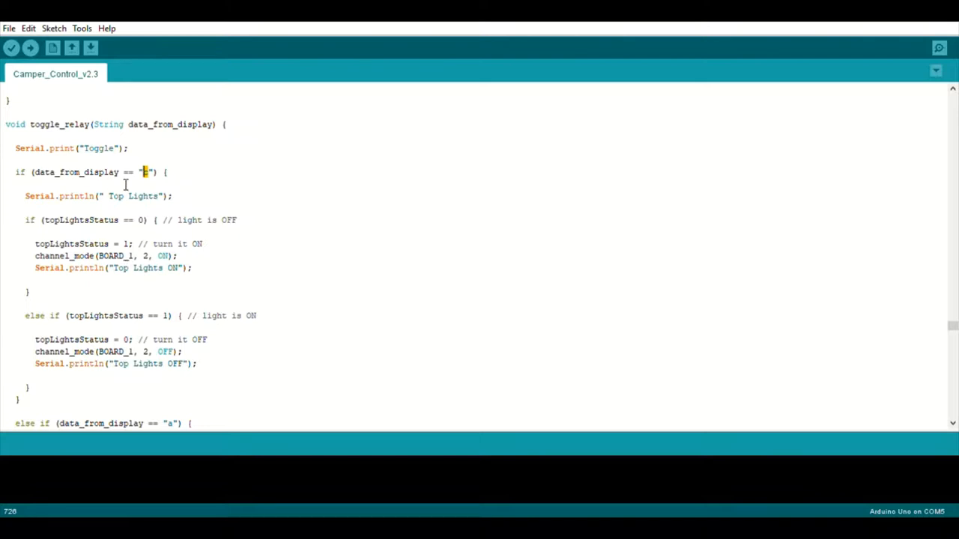
{"action": "double_click", "coordinate": [132, 195]}
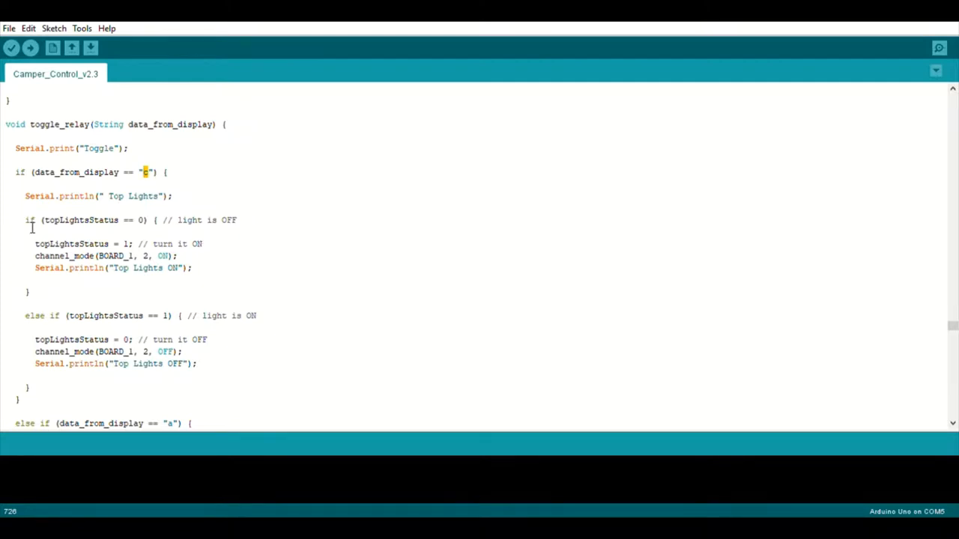
{"action": "double_click", "coordinate": [81, 218]}
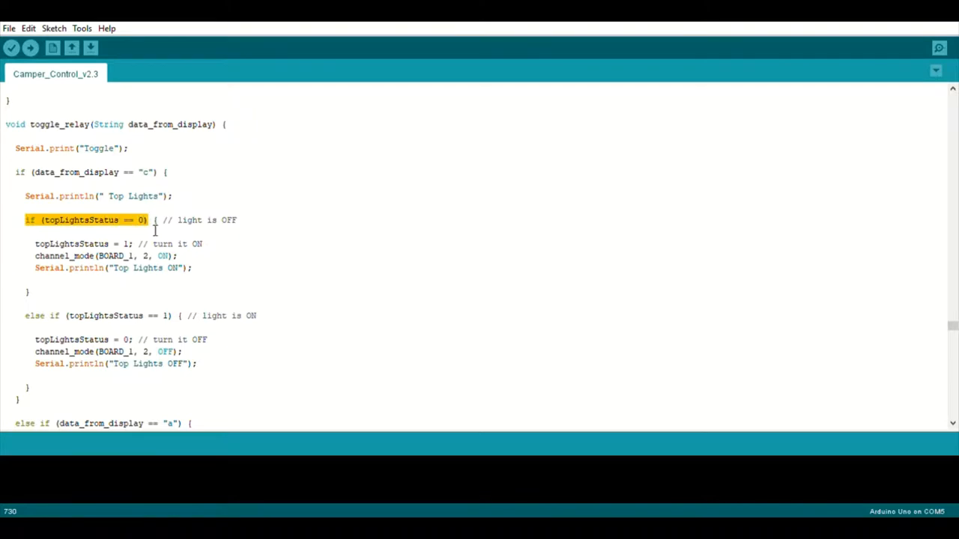
{"action": "double_click", "coordinate": [45, 243]}
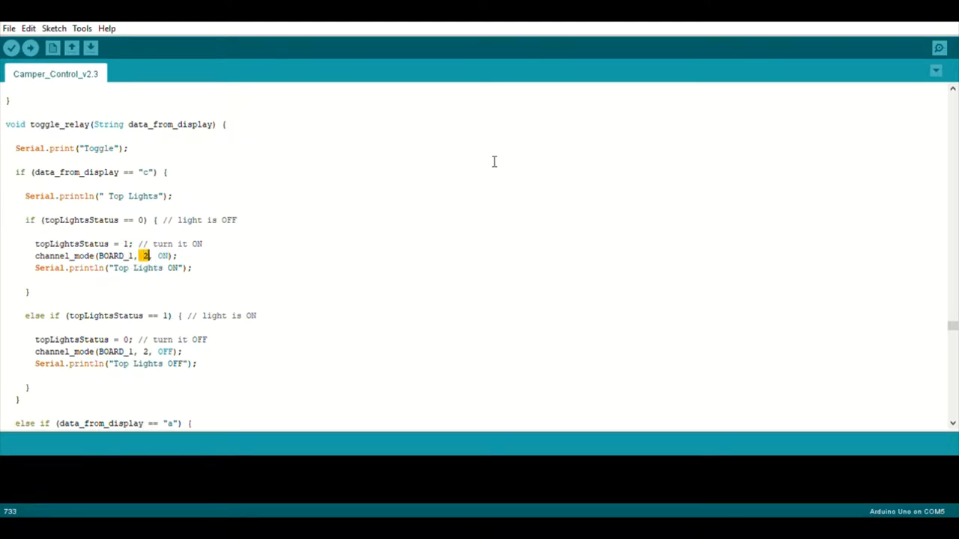
{"action": "mouse_move", "coordinate": [893, 102]}
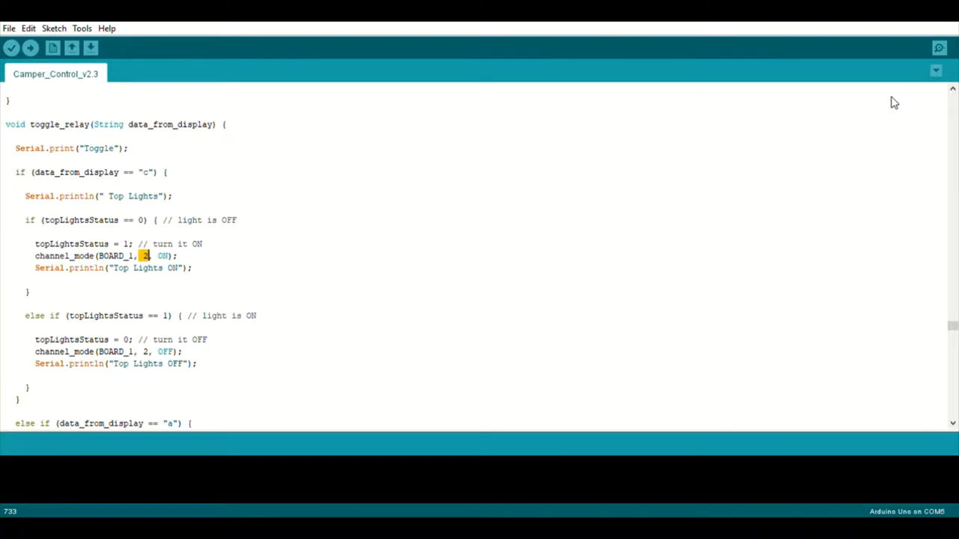
Step: Scroll through toggle_relay(), highlighting the "d" main light command, down to measure_lpg()
{"action": "scroll", "scroll_direction": "down", "scroll_amount": 3}
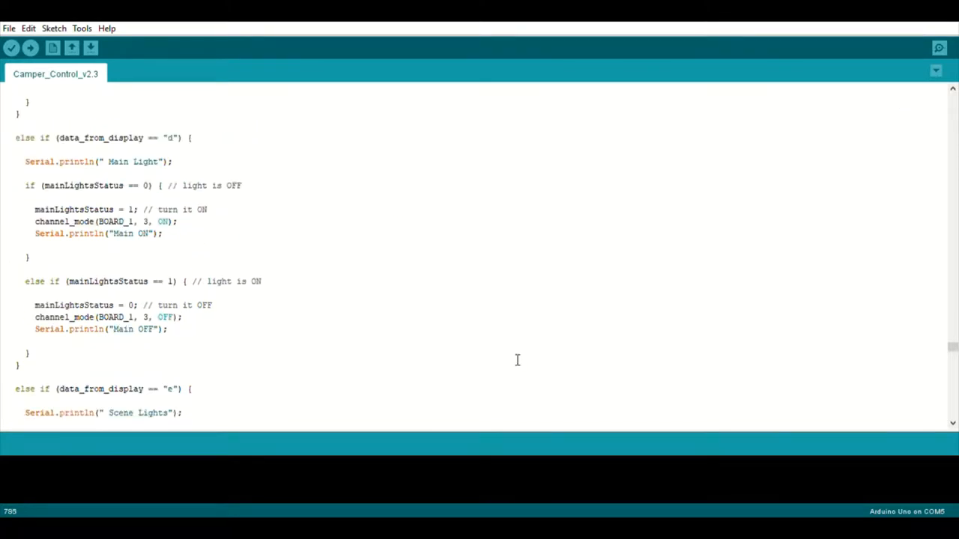
{"action": "mouse_move", "coordinate": [171, 170]}
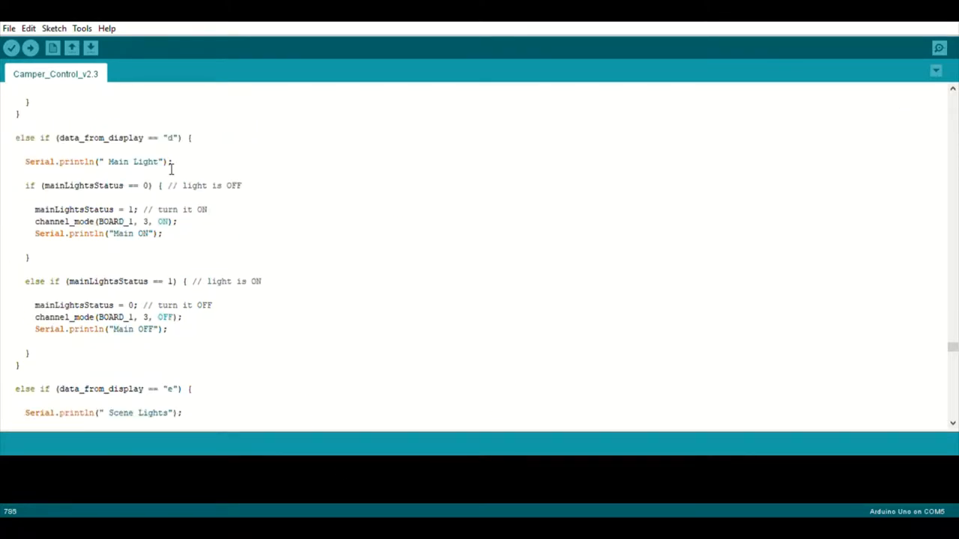
{"action": "double_click", "coordinate": [133, 162]}
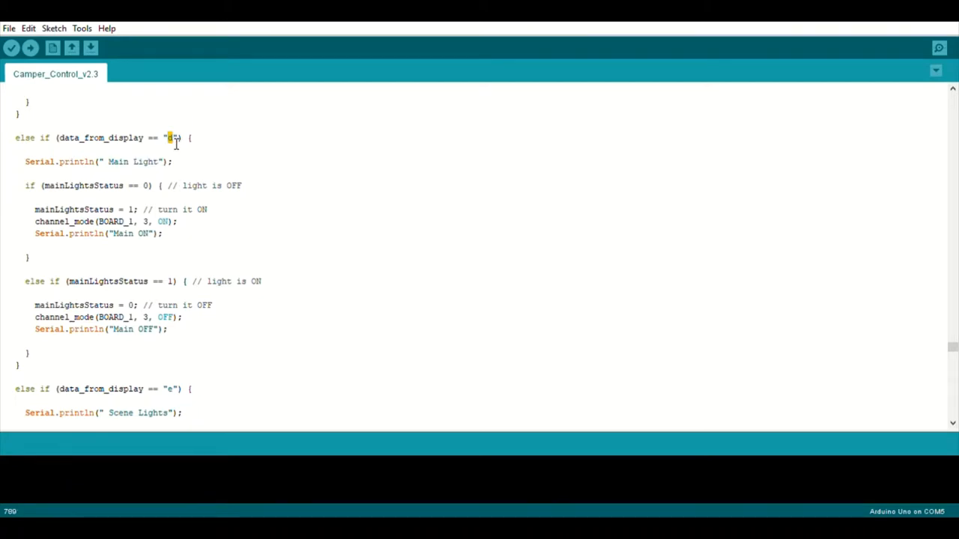
{"action": "mouse_move", "coordinate": [258, 193]}
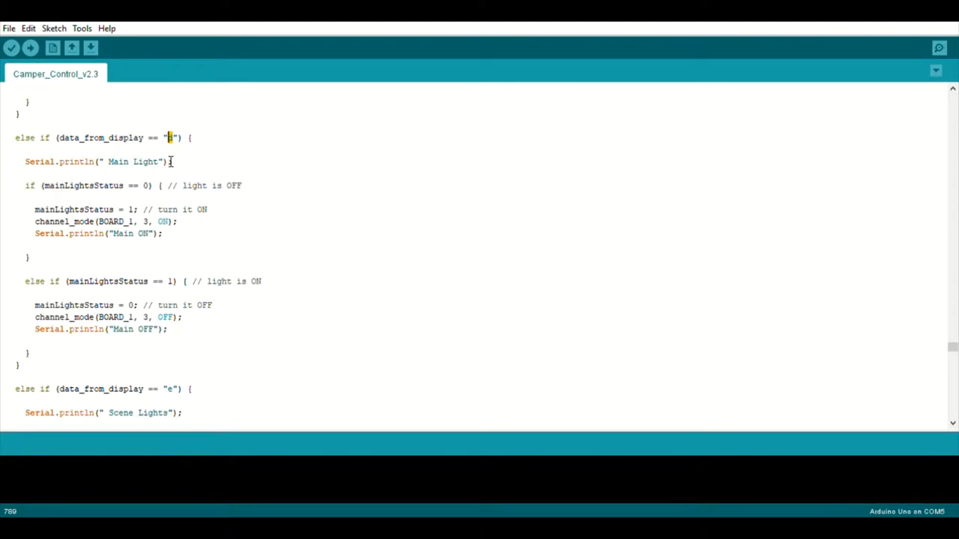
{"action": "mouse_move", "coordinate": [102, 218]}
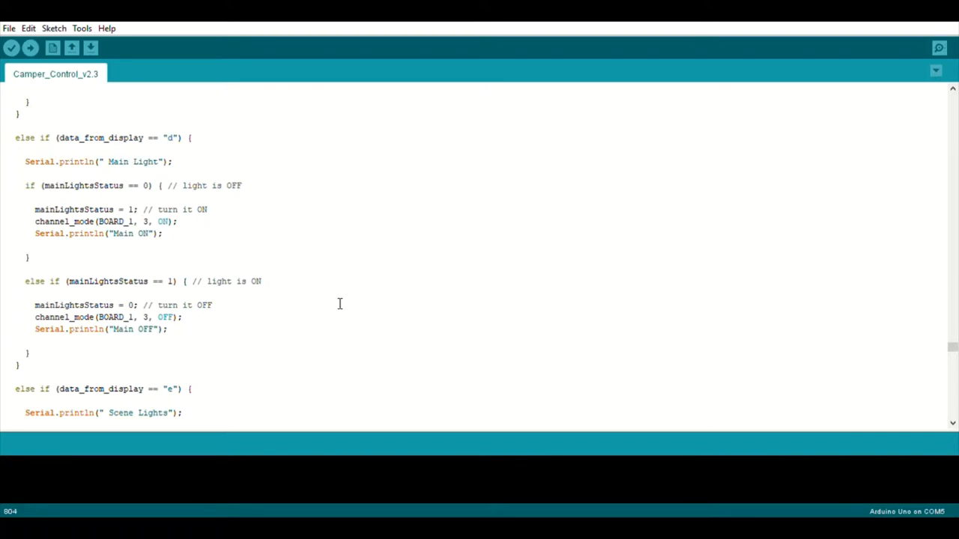
{"action": "scroll", "scroll_direction": "down", "scroll_amount": 3}
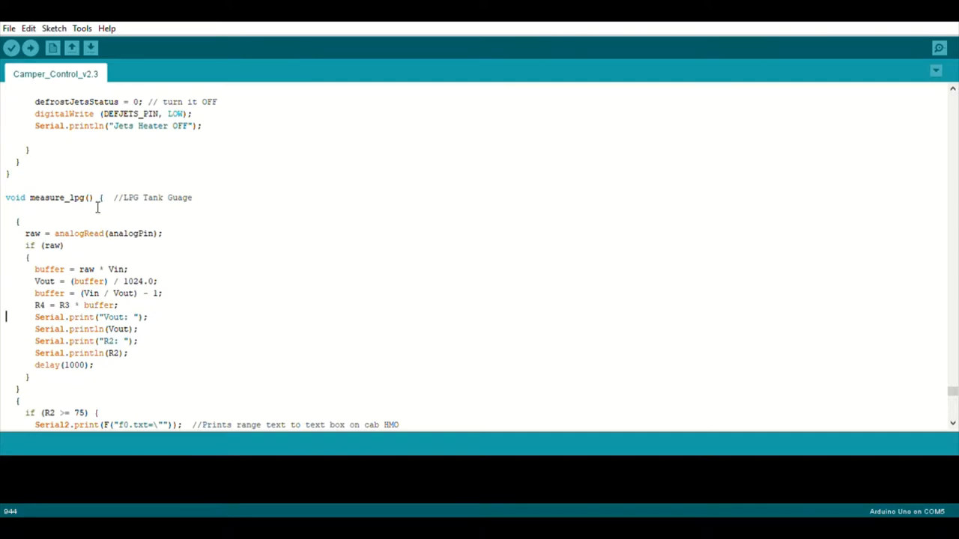
{"action": "mouse_move", "coordinate": [202, 207]}
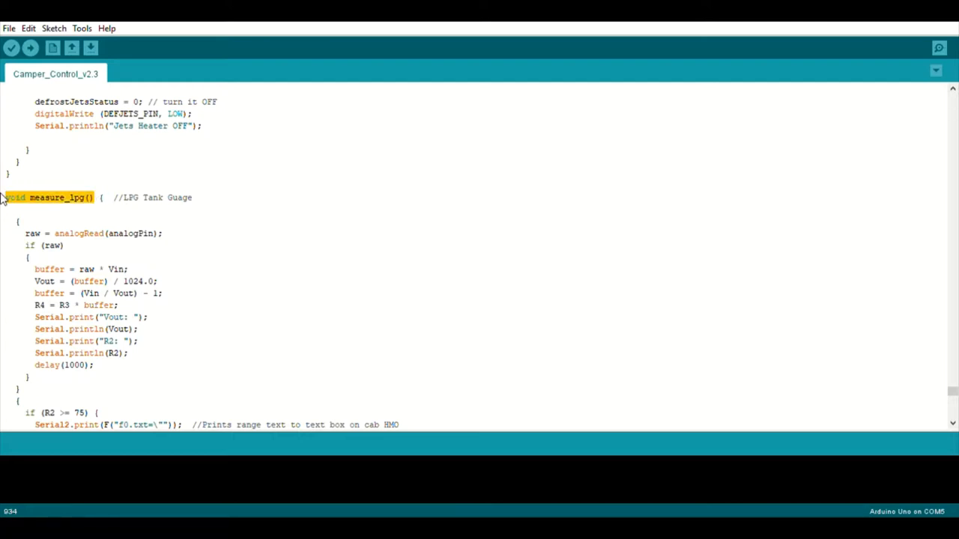
{"action": "mouse_move", "coordinate": [333, 334]}
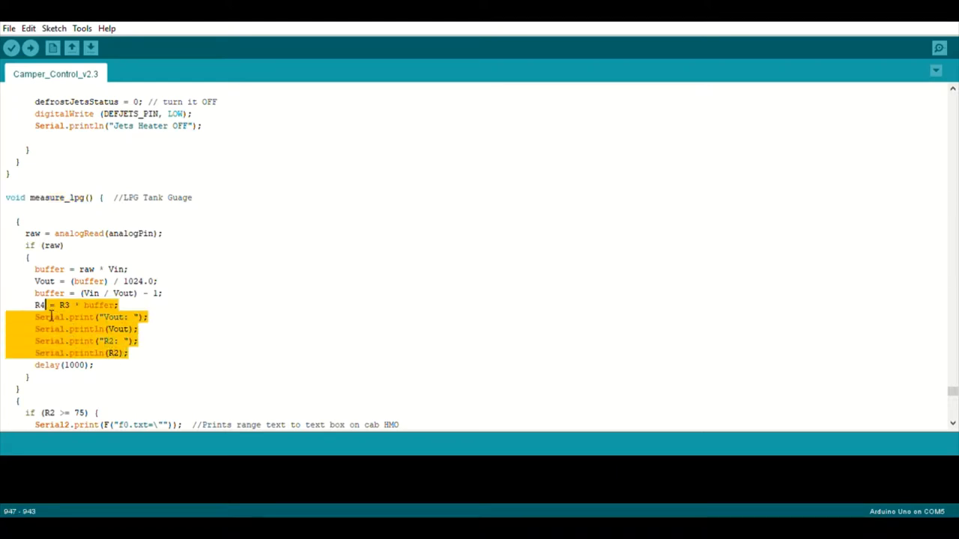
Step: Clear the resistance print highlight and scroll to measure_lpg()'s 75+ range branch
{"action": "left_click", "coordinate": [105, 367]}
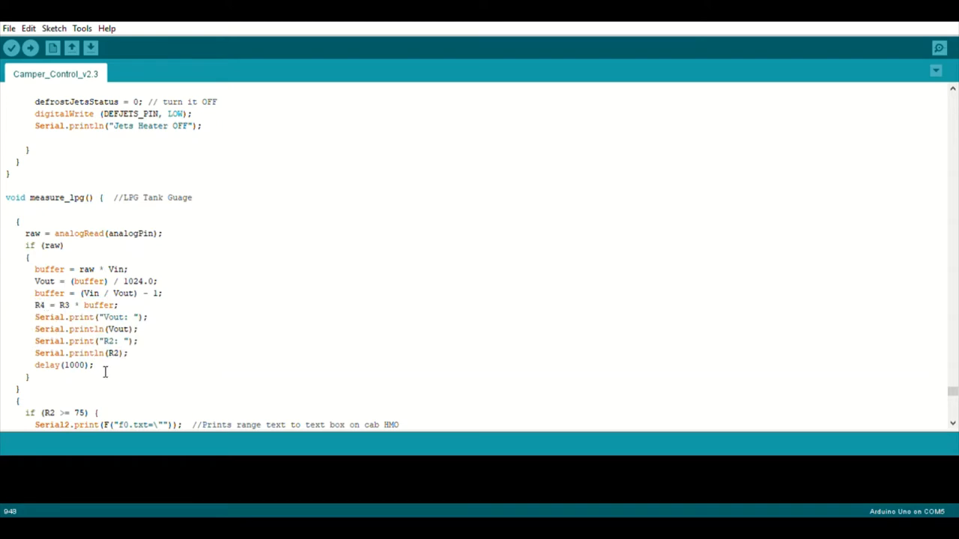
{"action": "scroll", "scroll_direction": "down", "scroll_amount": 3}
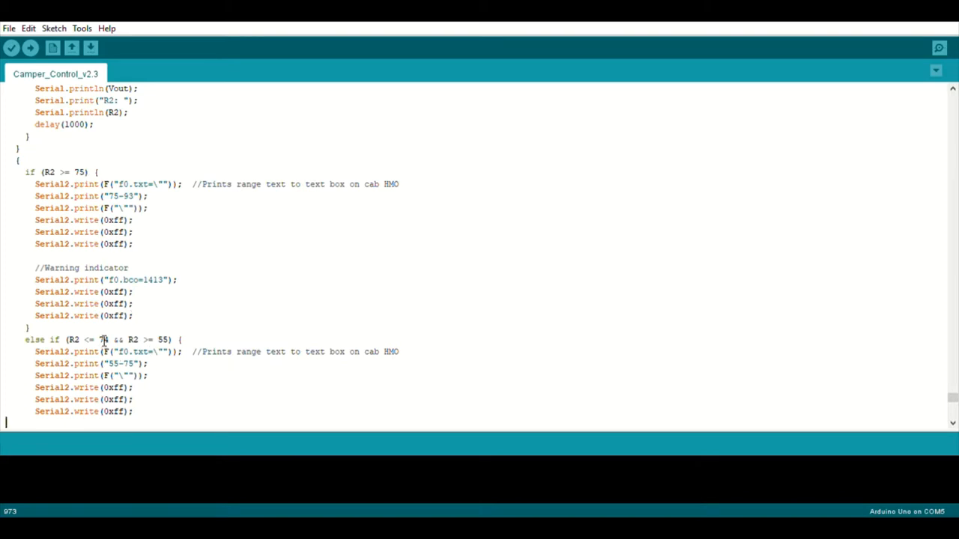
Step: Point out the 74 threshold, the 75-93 range text and the f0.bco=1413 warning colour
{"action": "left_click", "coordinate": [162, 339]}
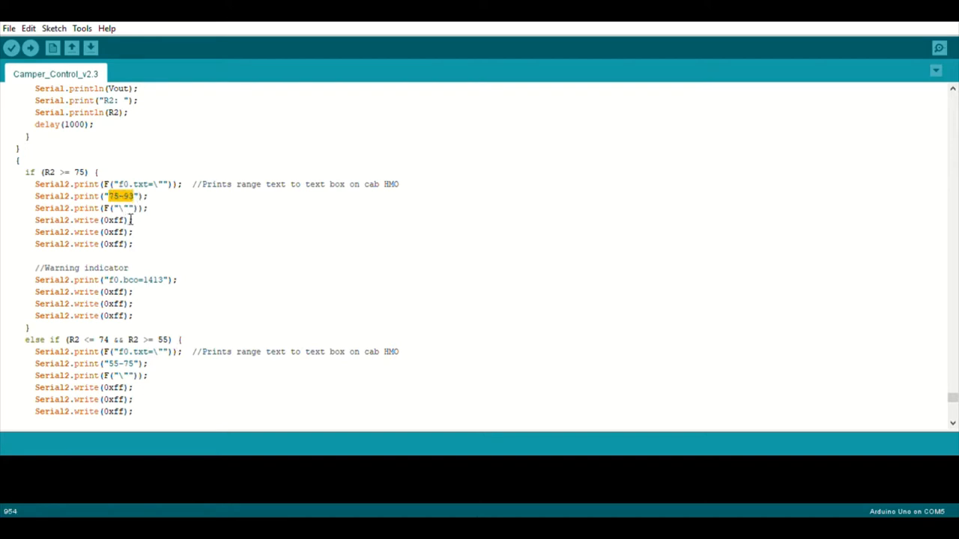
{"action": "left_click", "coordinate": [126, 184]}
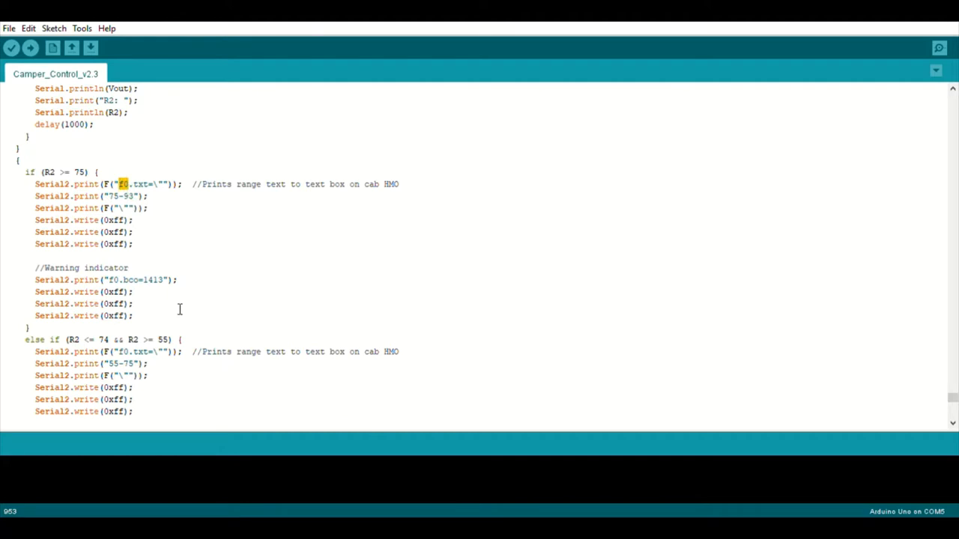
{"action": "mouse_move", "coordinate": [176, 252]}
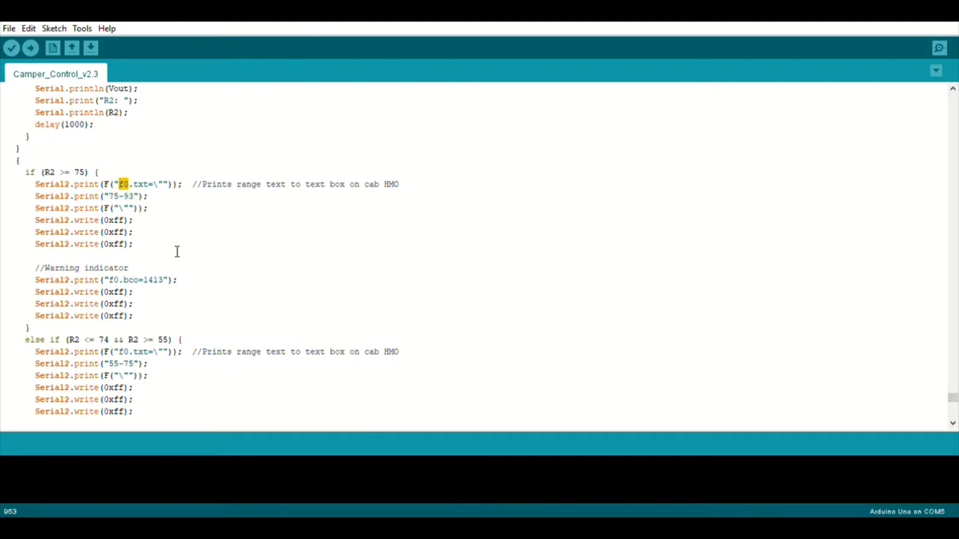
{"action": "double_click", "coordinate": [141, 280]}
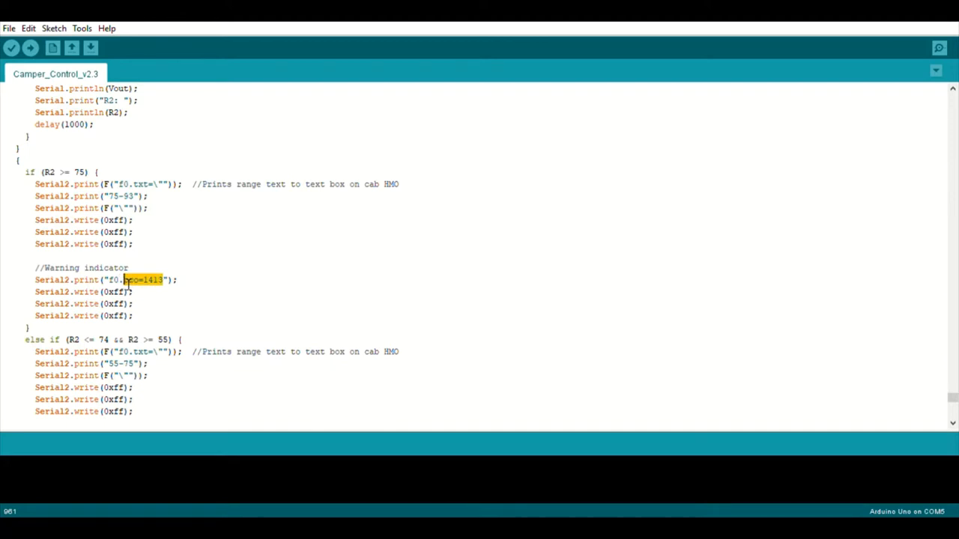
{"action": "mouse_move", "coordinate": [164, 282]}
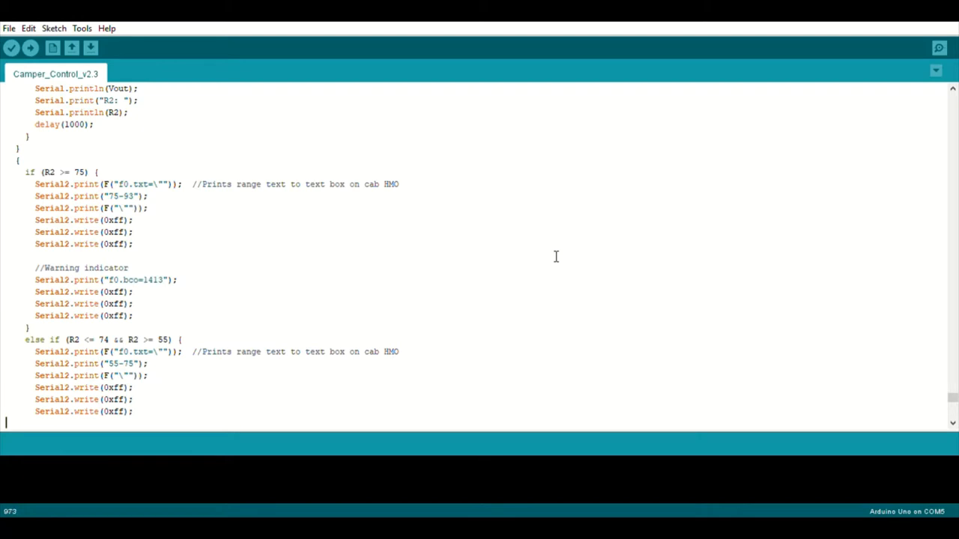
Step: Scroll to the end of measure_lpg() and highlight the FILL message with f0.bco=63488
{"action": "scroll", "scroll_direction": "down", "scroll_amount": 3}
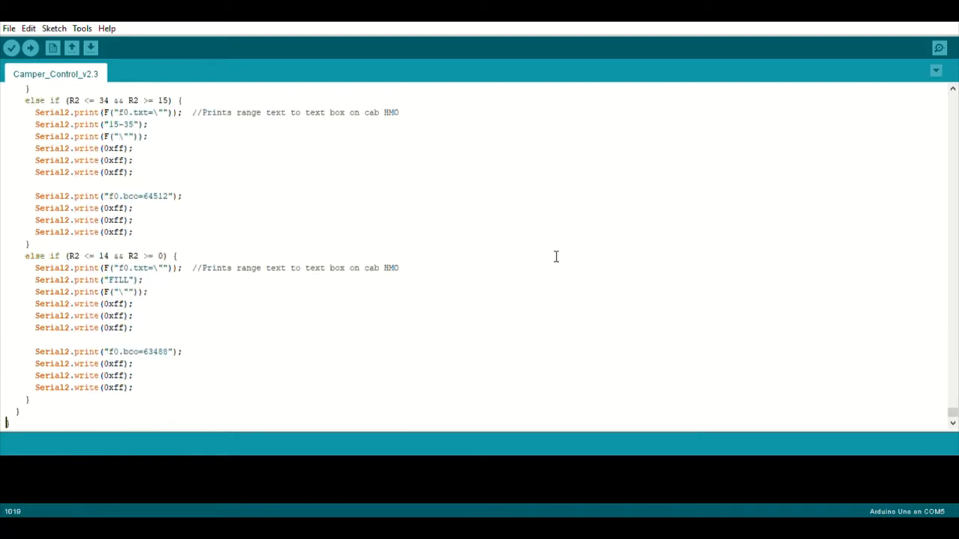
{"action": "mouse_move", "coordinate": [323, 125]}
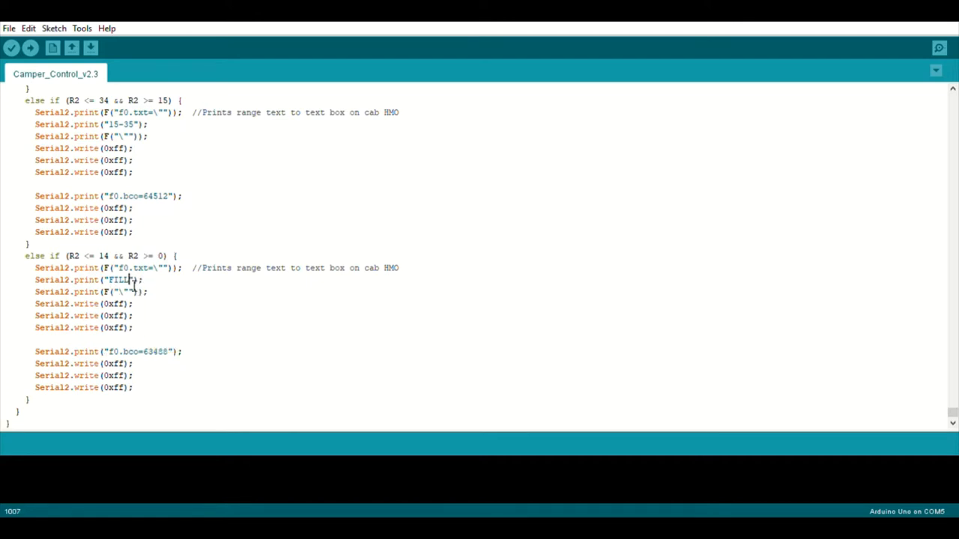
{"action": "double_click", "coordinate": [119, 280]}
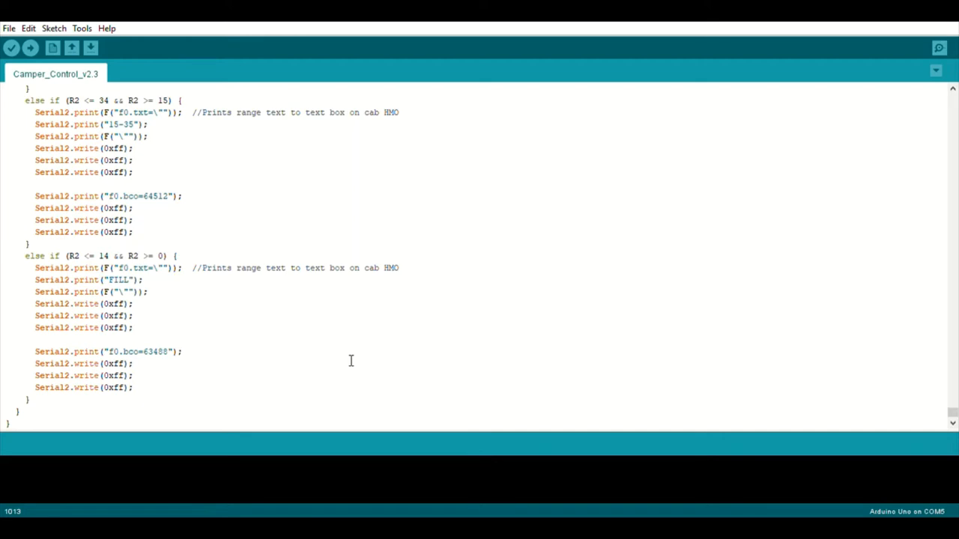
{"action": "left_click", "coordinate": [183, 350]}
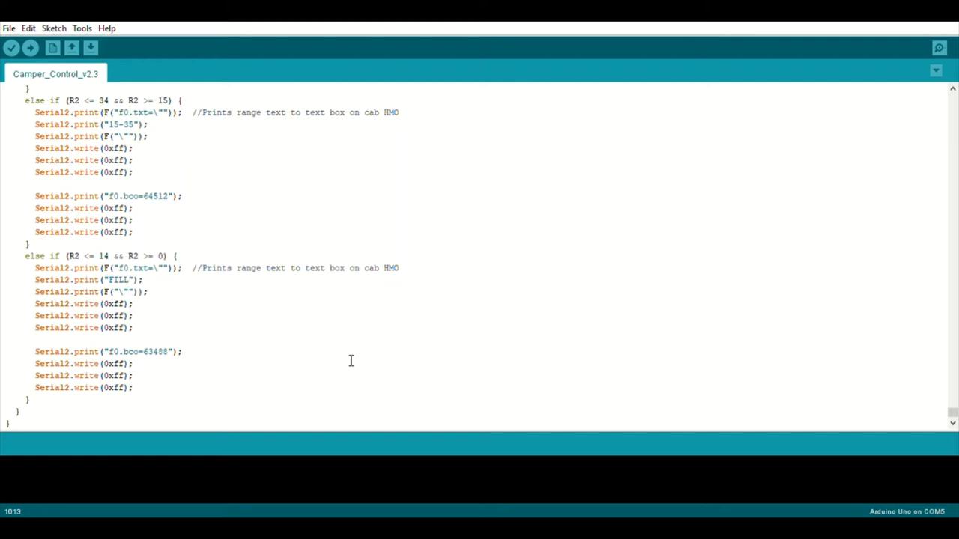
{"action": "left_click", "coordinate": [183, 351]}
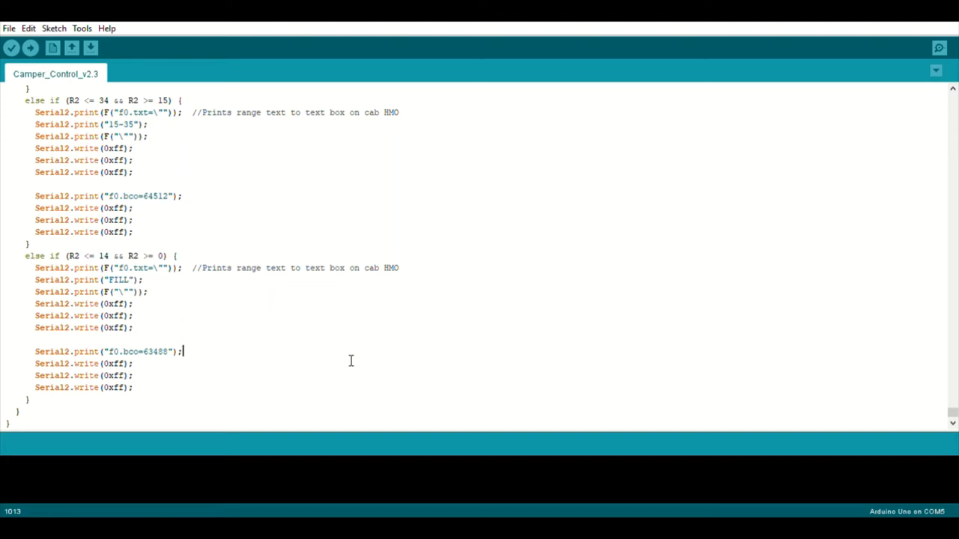
{"action": "mouse_move", "coordinate": [692, 282]}
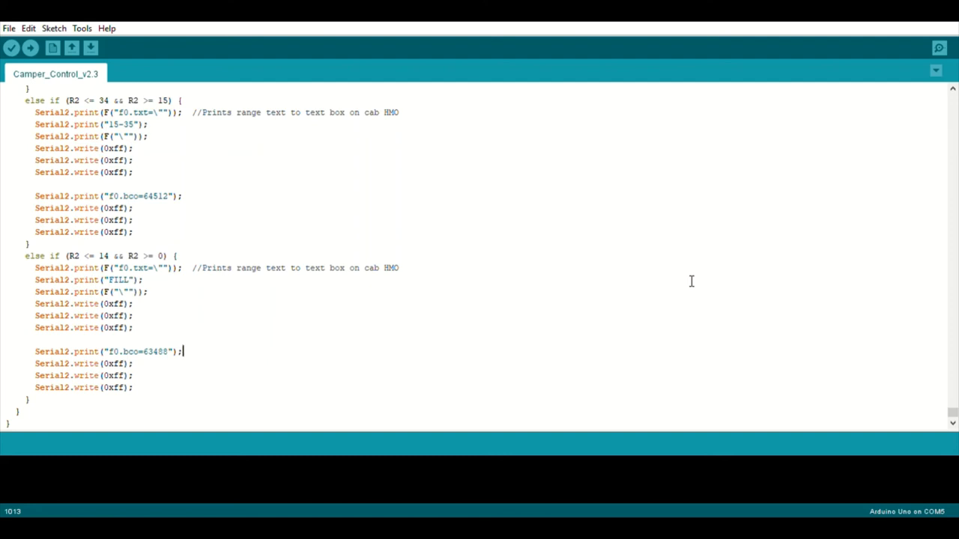
{"action": "mouse_move", "coordinate": [879, 186]}
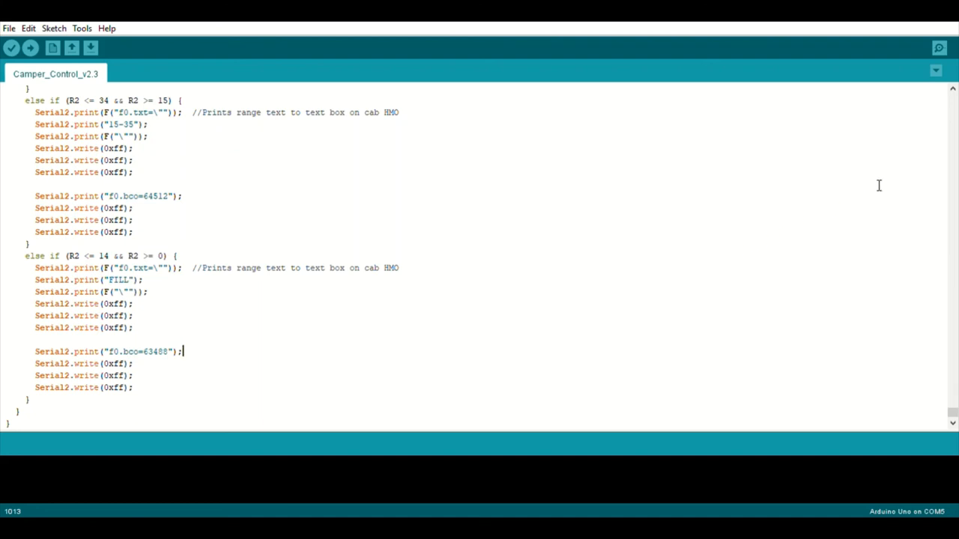